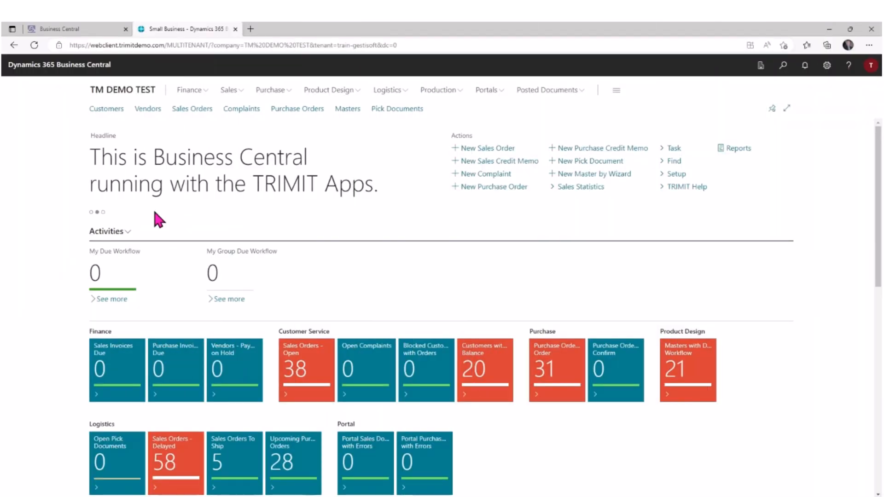
mouse_move(584, 240)
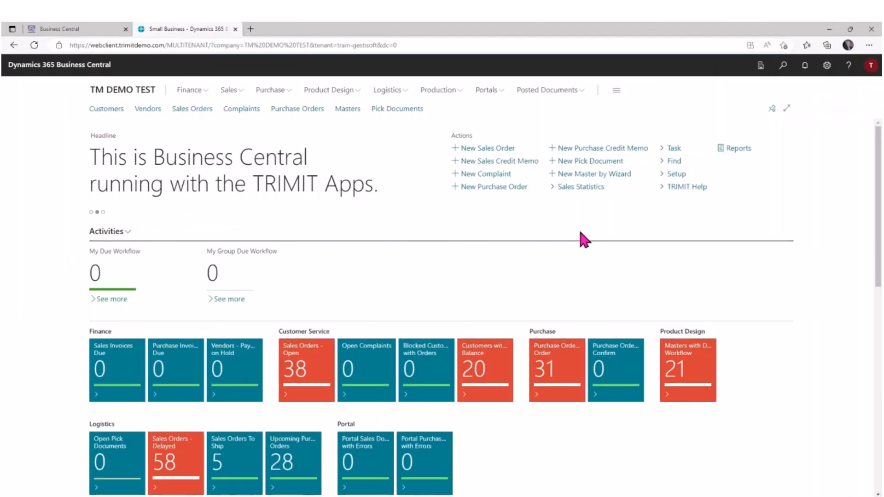
mouse_move(595, 181)
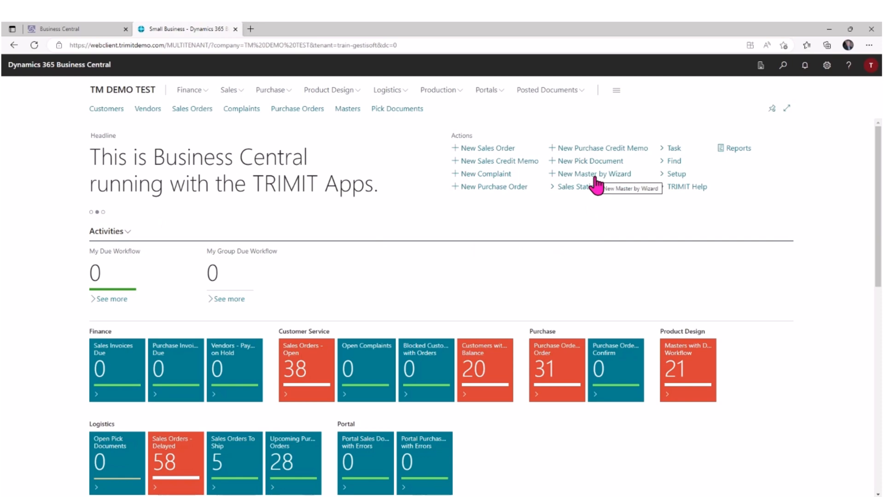
mouse_move(594, 173)
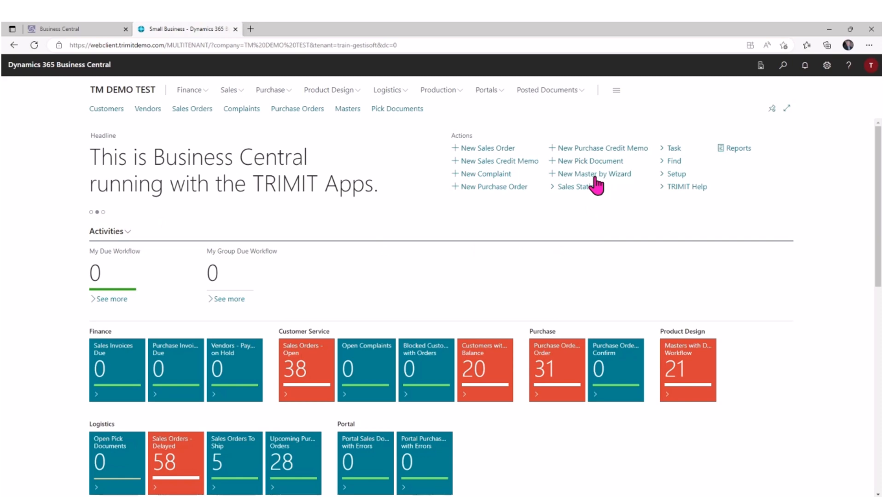
Launch the Master Wizard with Create Master from Template on and reach template details.
left_click(595, 173)
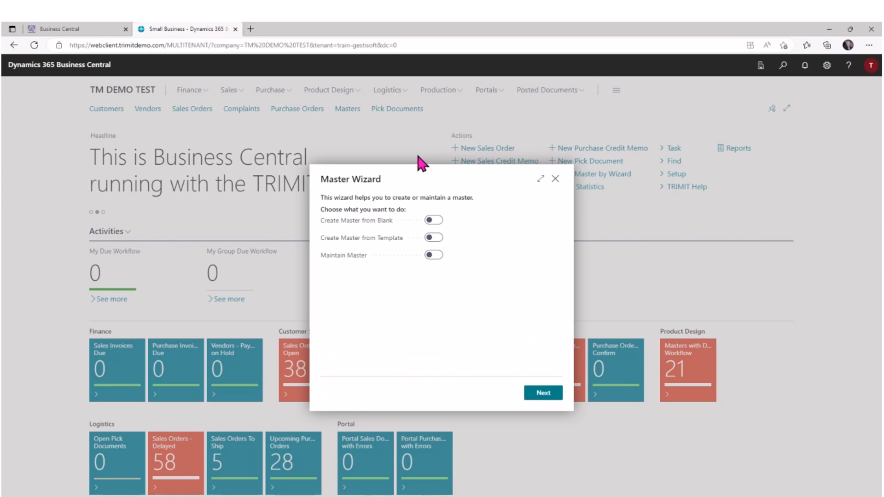
mouse_move(422, 365)
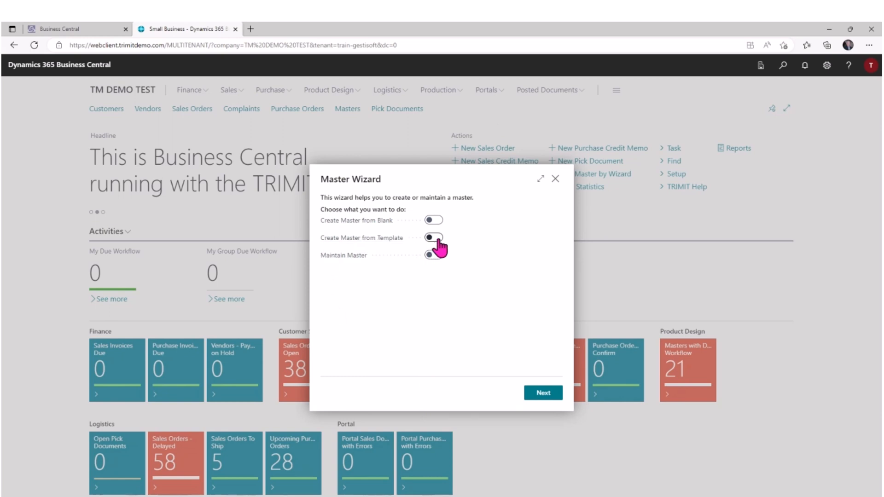
left_click(432, 238)
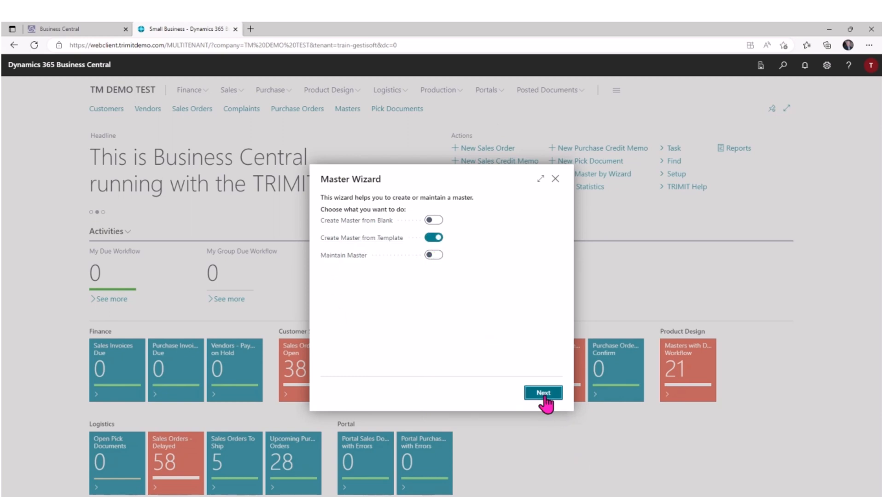
left_click(542, 392)
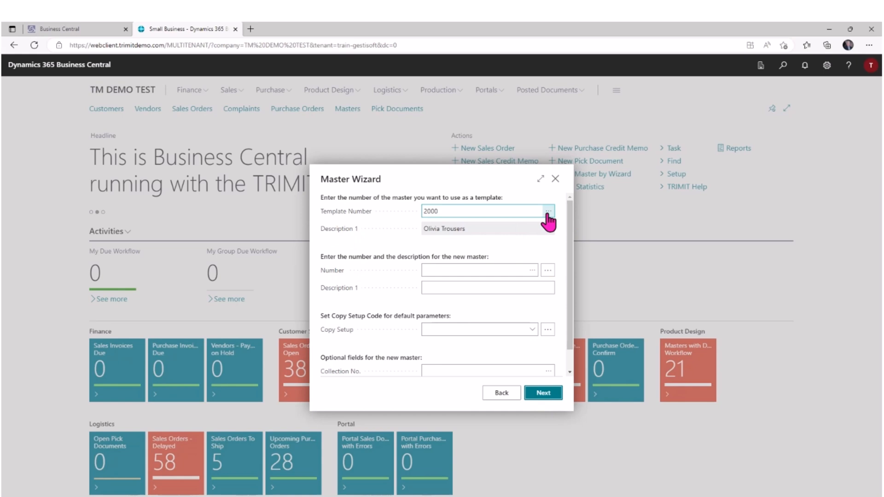
Pick master 2000 as the template, enter number 2007 and description 'Trevor Pants'.
left_click(547, 211)
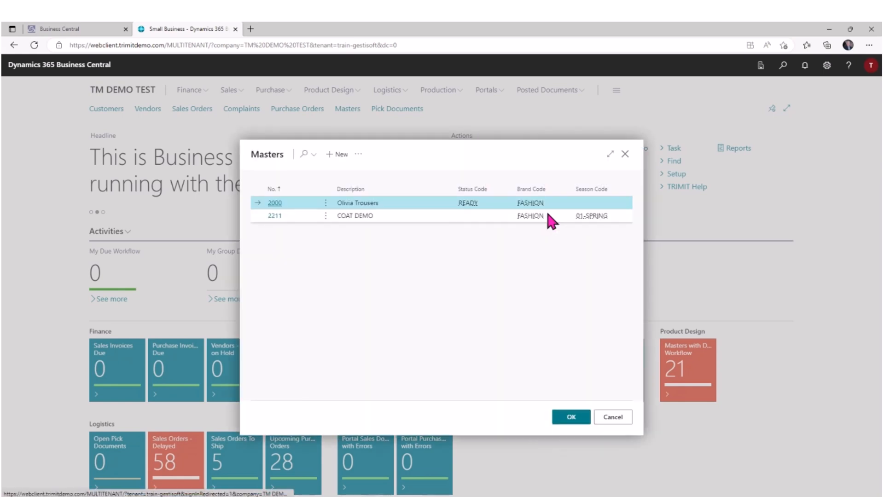
mouse_move(420, 324)
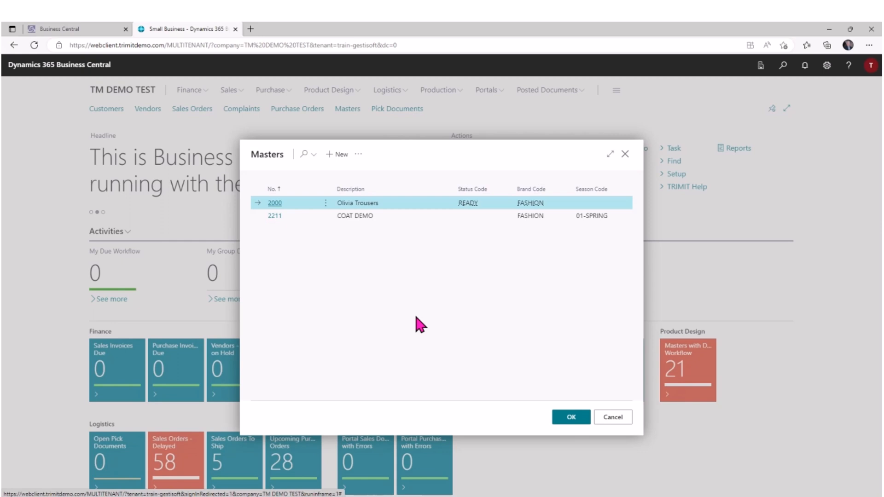
left_click(570, 416)
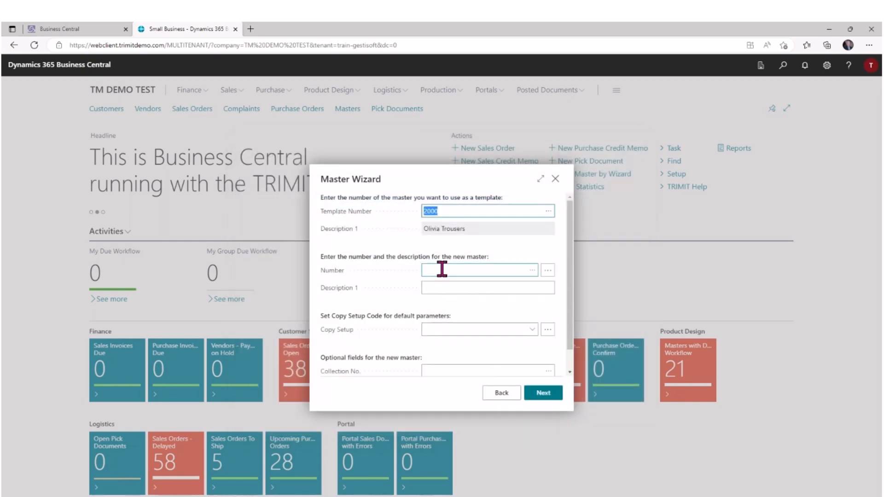
type("200")
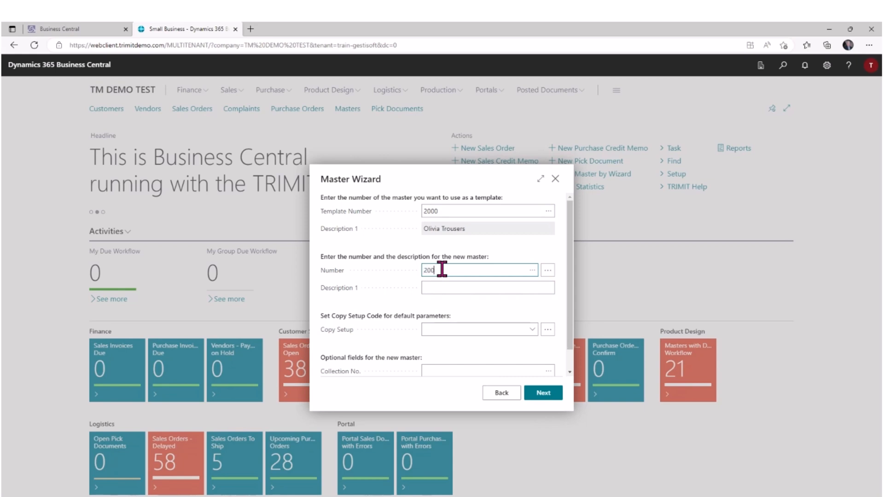
type("7")
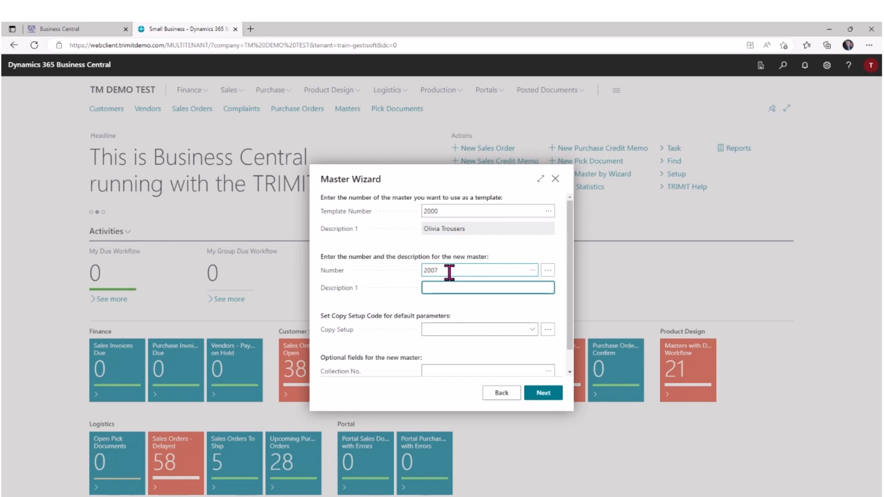
type("P")
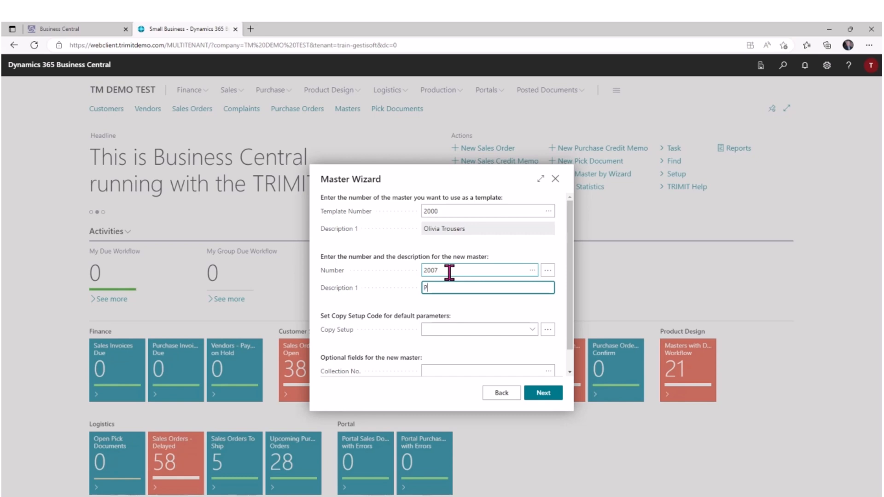
type("a")
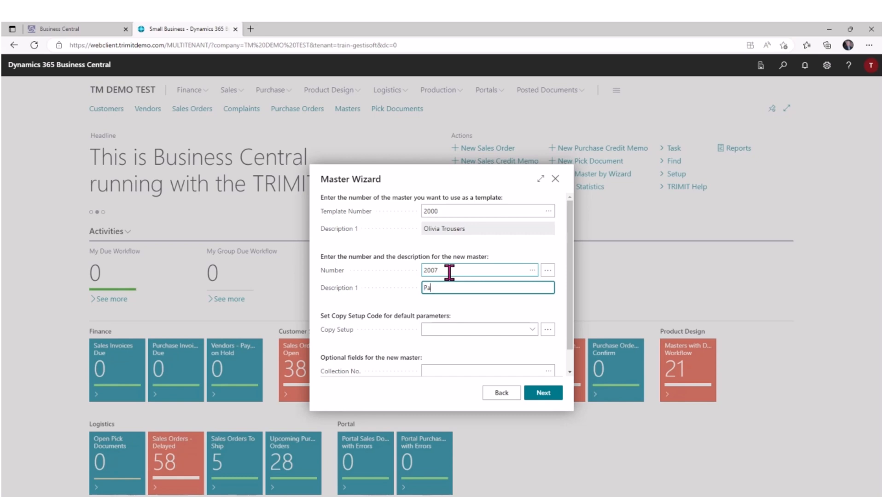
type("Trevor P")
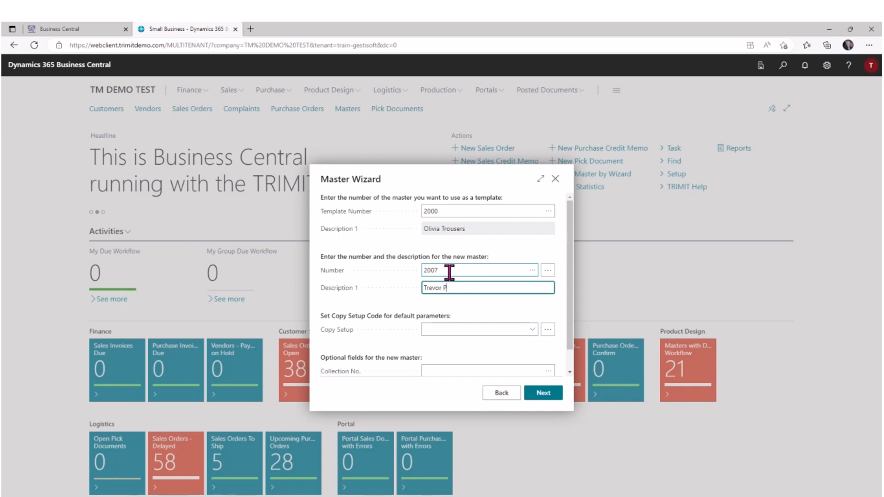
type("ants")
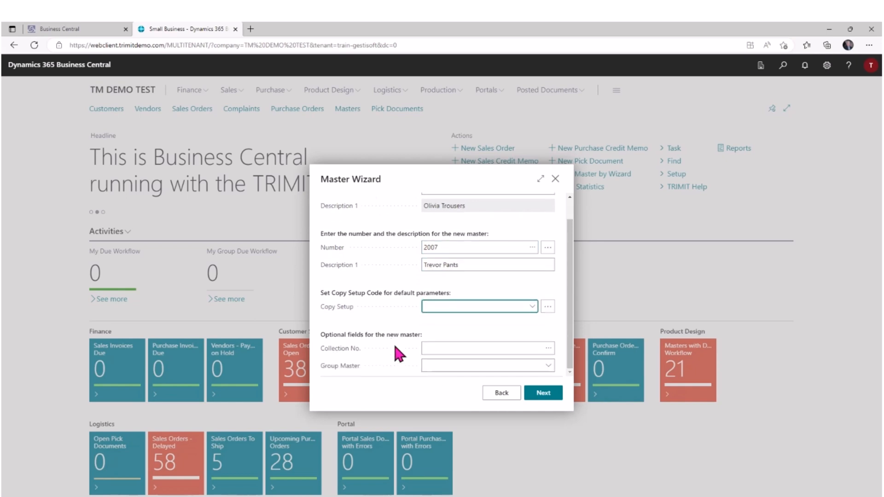
Bring up the Collection List lookup offering FW-CY and SS-CY.
left_click(487, 348)
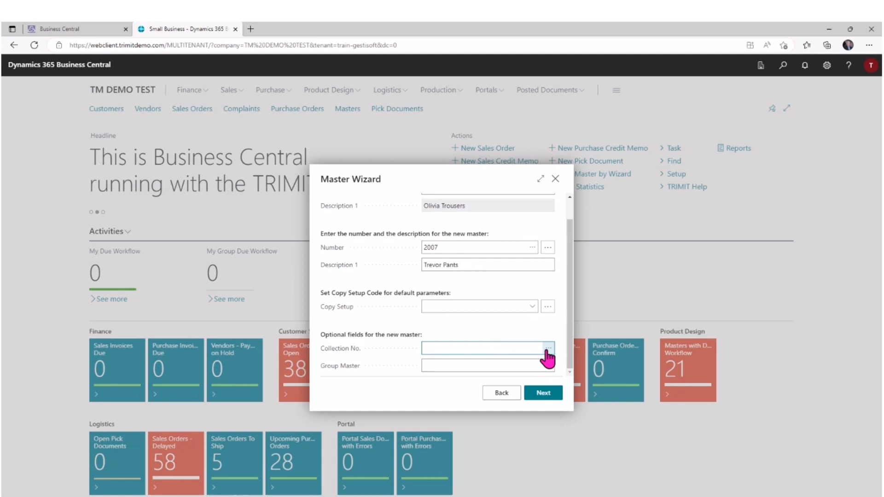
left_click(547, 348)
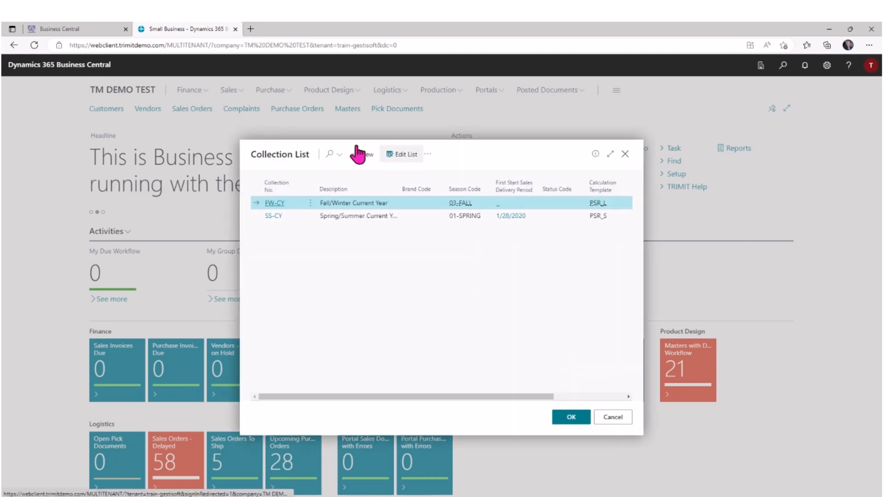
mouse_move(439, 258)
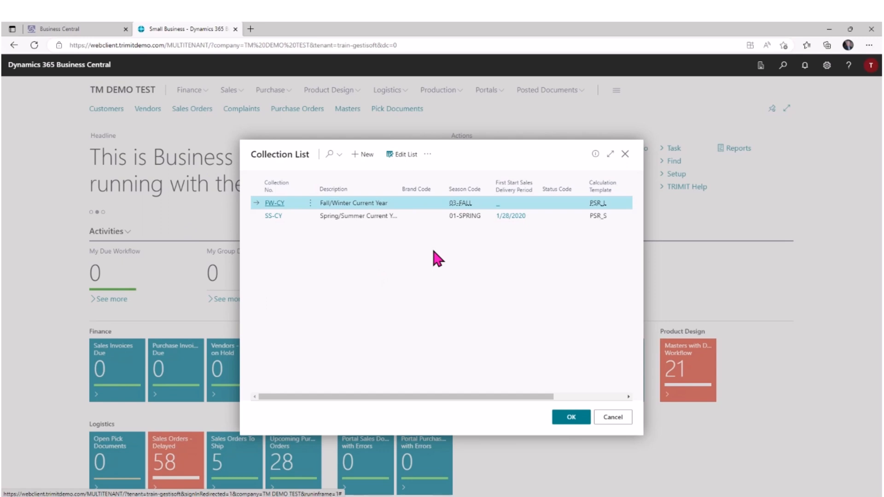
mouse_move(274, 232)
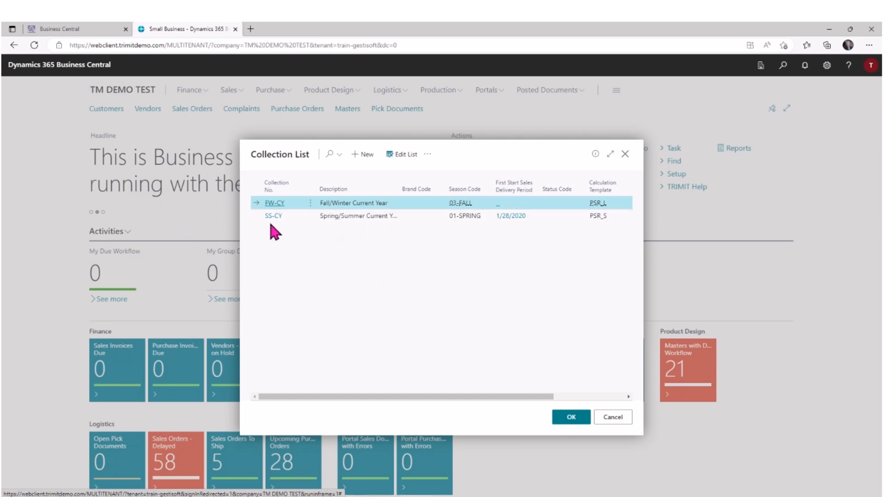
mouse_move(272, 219)
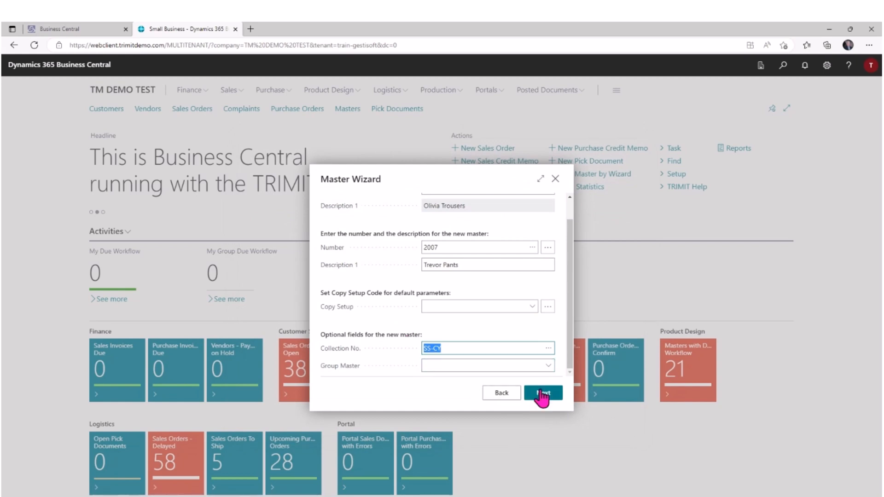
Switch on Mark All so every copy option, bill of materials through stockkeeping unit, is on.
left_click(542, 392)
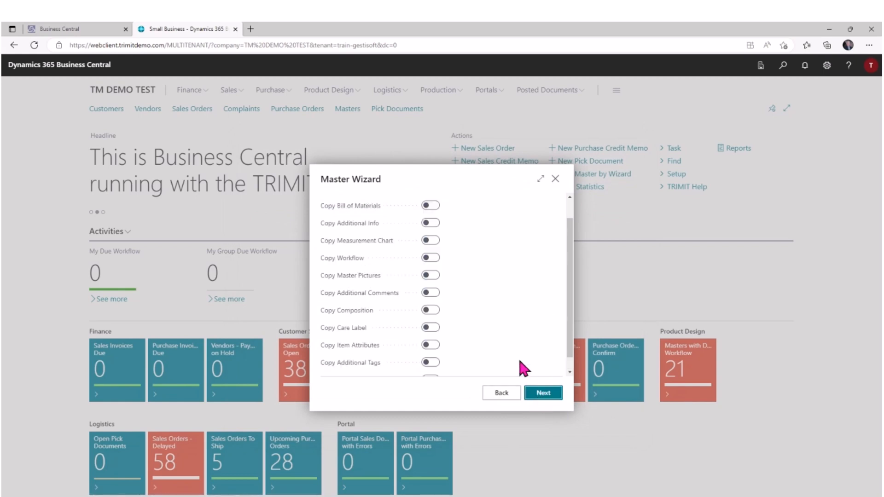
mouse_move(346, 411)
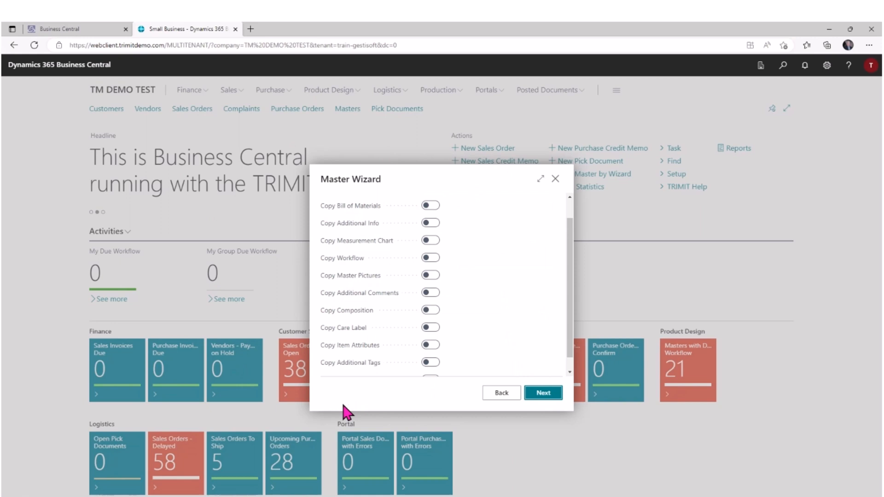
mouse_move(348, 411)
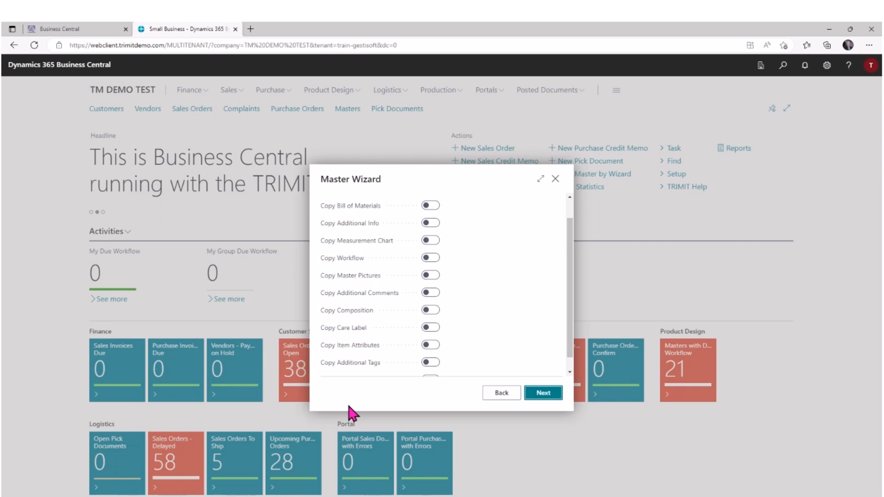
mouse_move(357, 240)
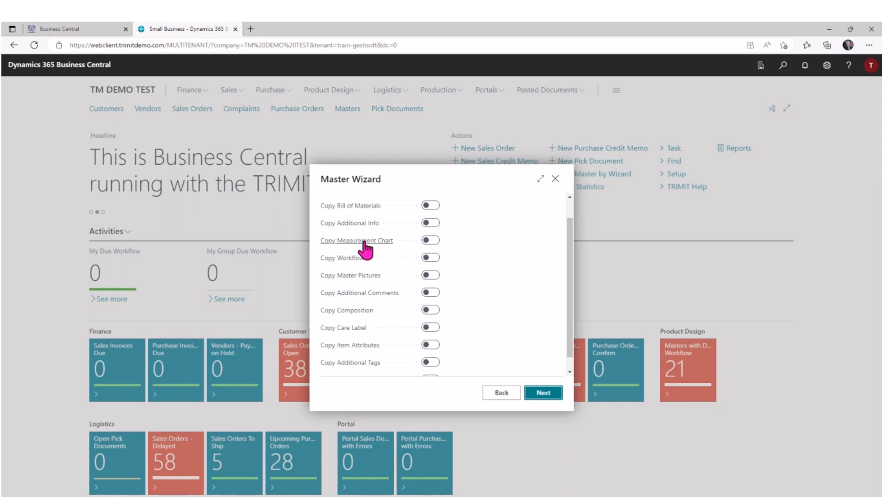
mouse_move(367, 279)
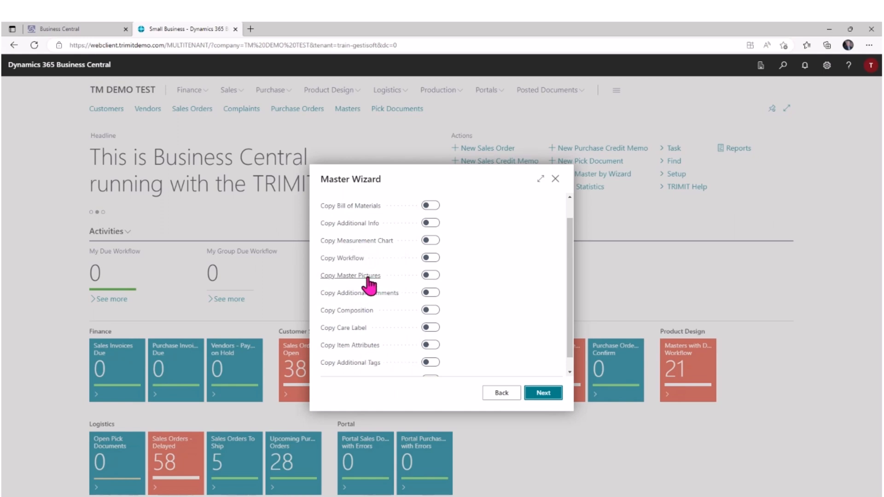
mouse_move(398, 303)
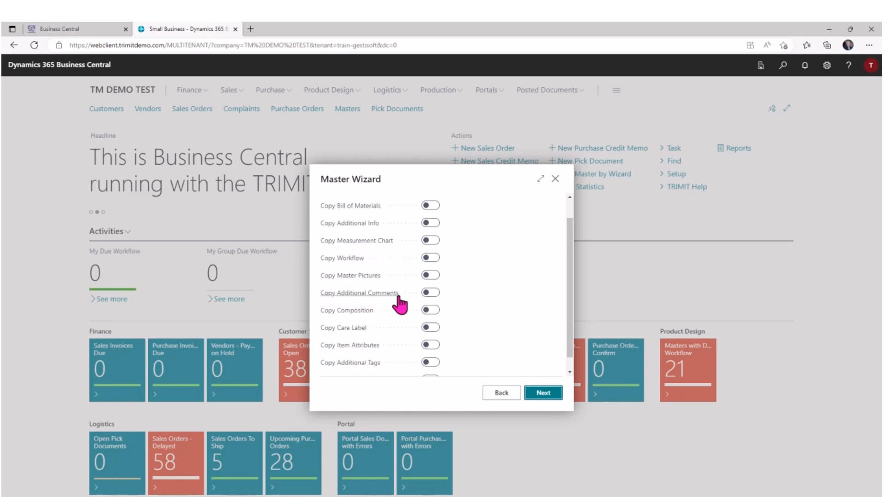
mouse_move(417, 400)
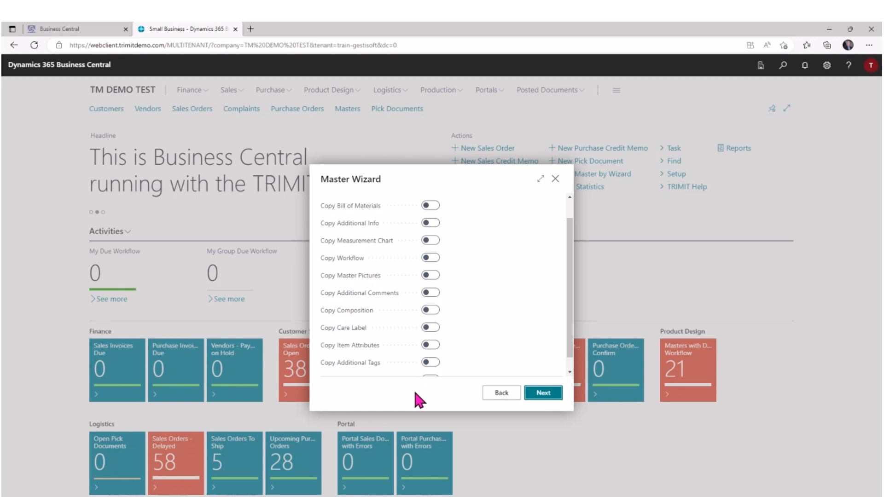
mouse_move(346, 310)
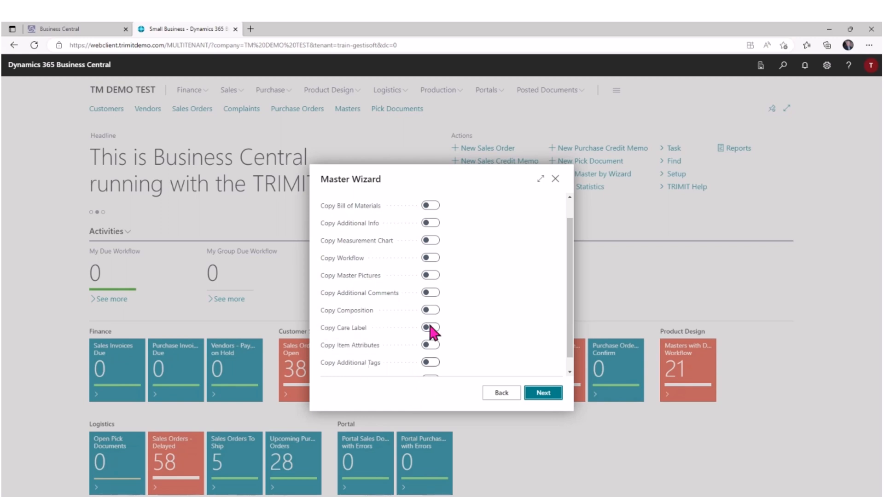
scroll("up", 3)
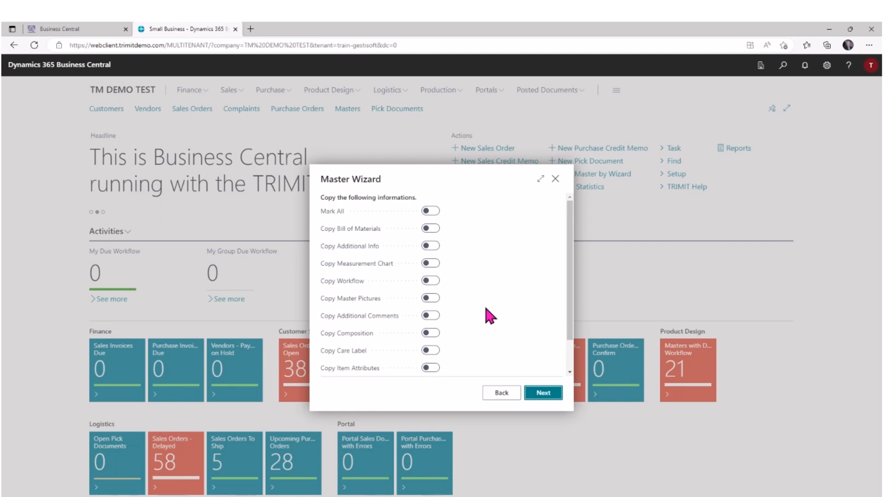
left_click(430, 211)
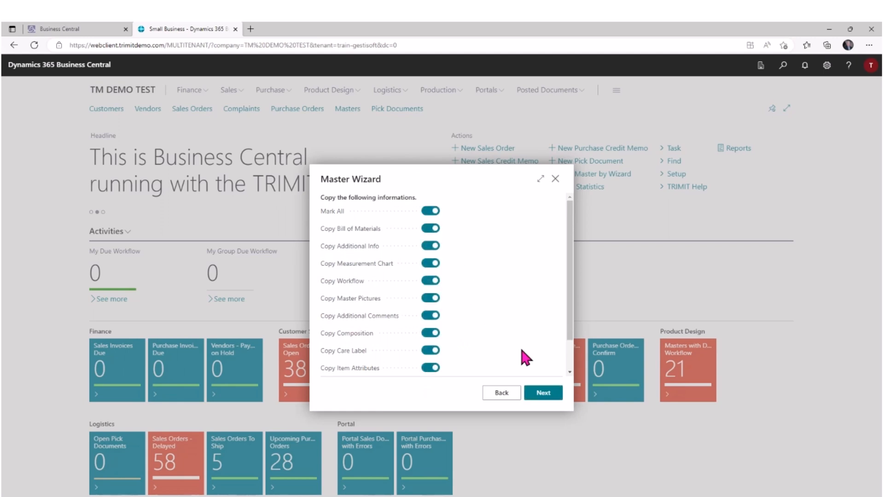
scroll("down", 3)
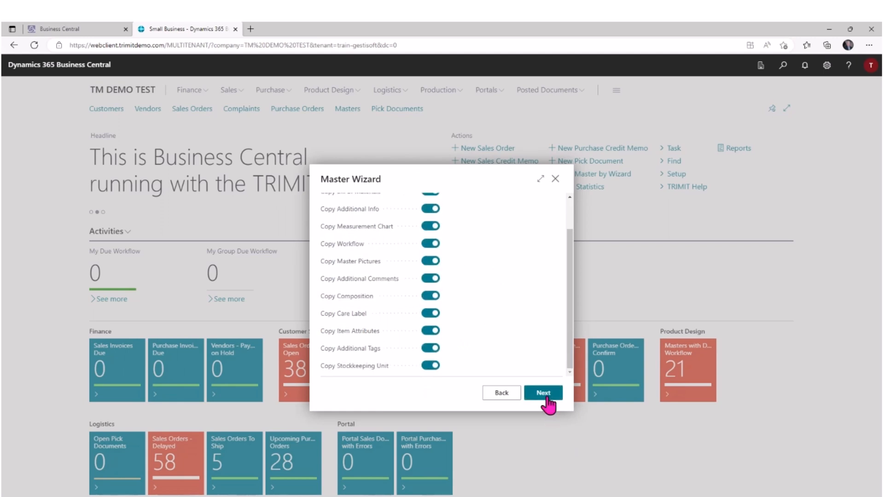
Mark garment colours Ocean Blue, Navy, Steelblue and Yellow in the colour list.
left_click(542, 392)
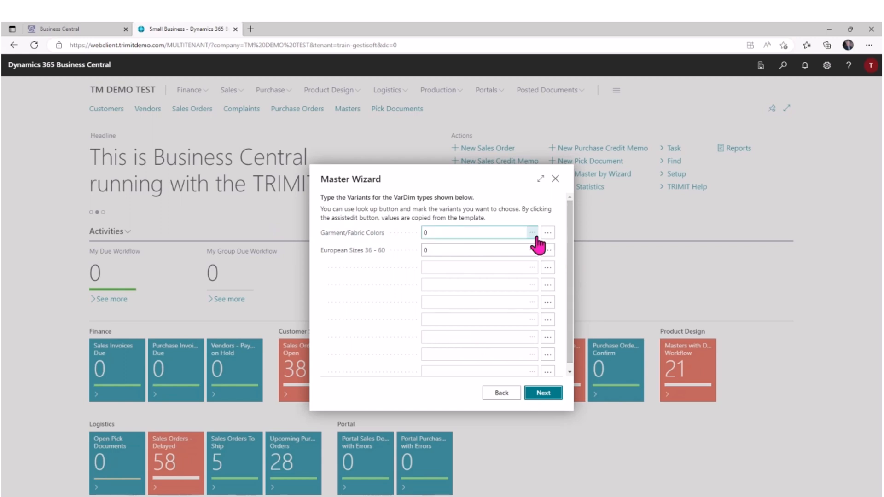
mouse_move(547, 232)
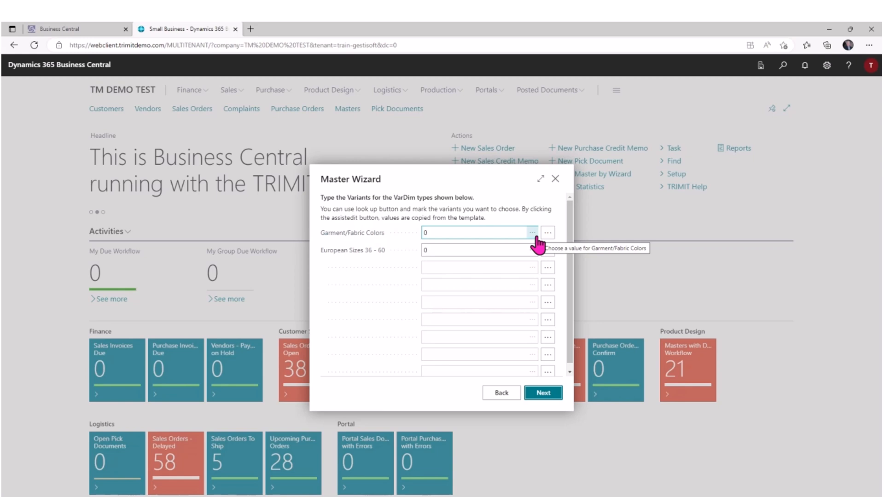
mouse_move(534, 241)
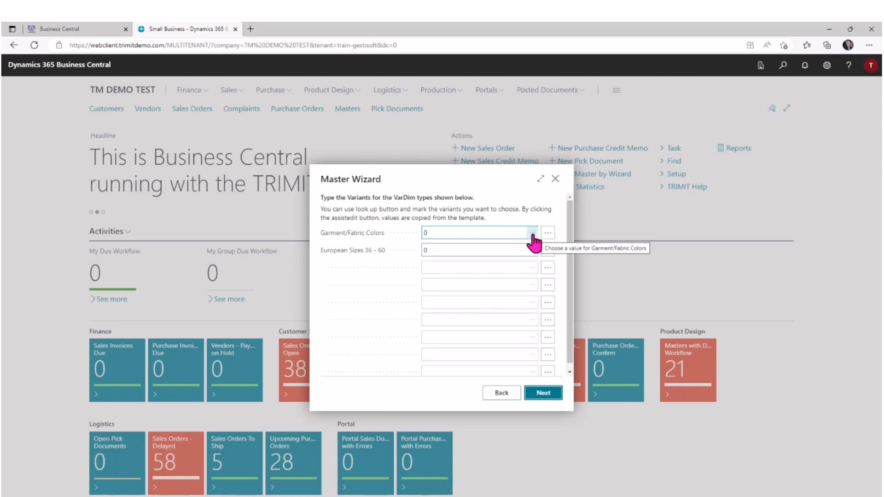
left_click(546, 232)
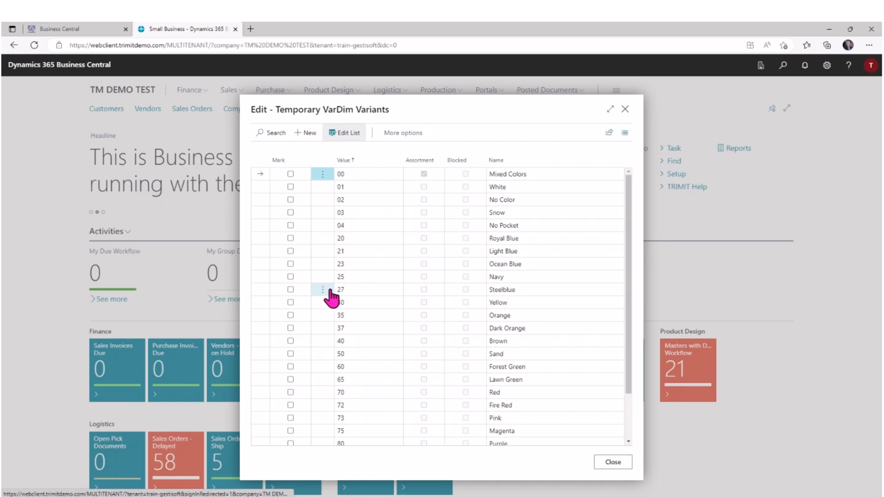
scroll("down", 3)
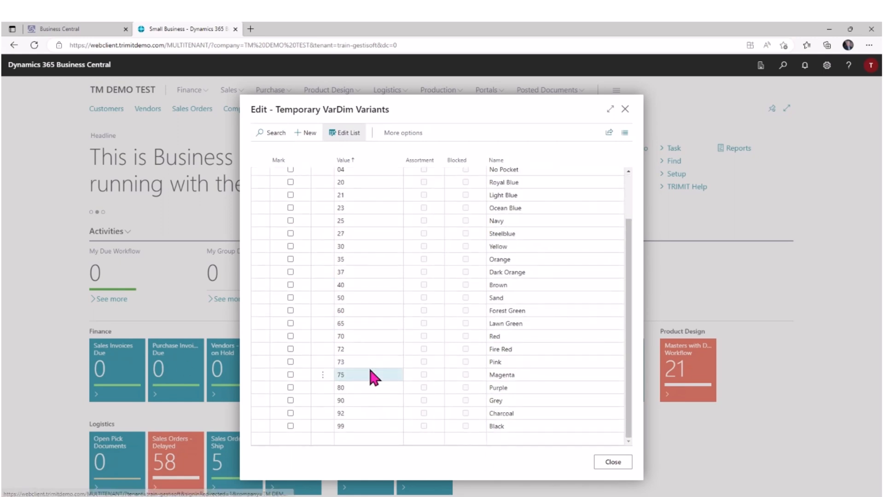
scroll("up", 3)
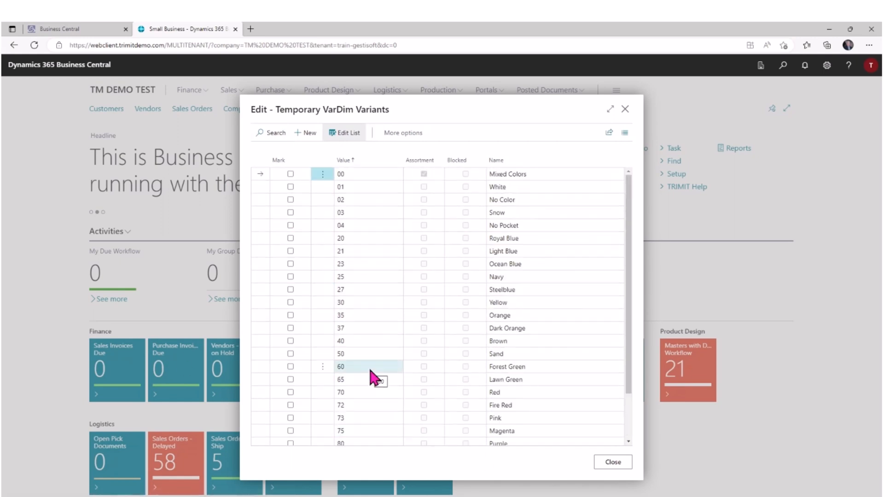
mouse_move(322, 328)
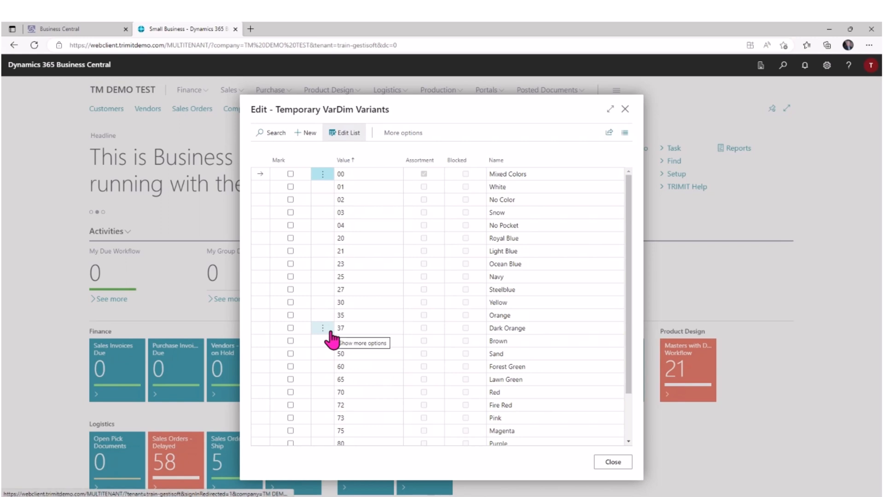
left_click(291, 263)
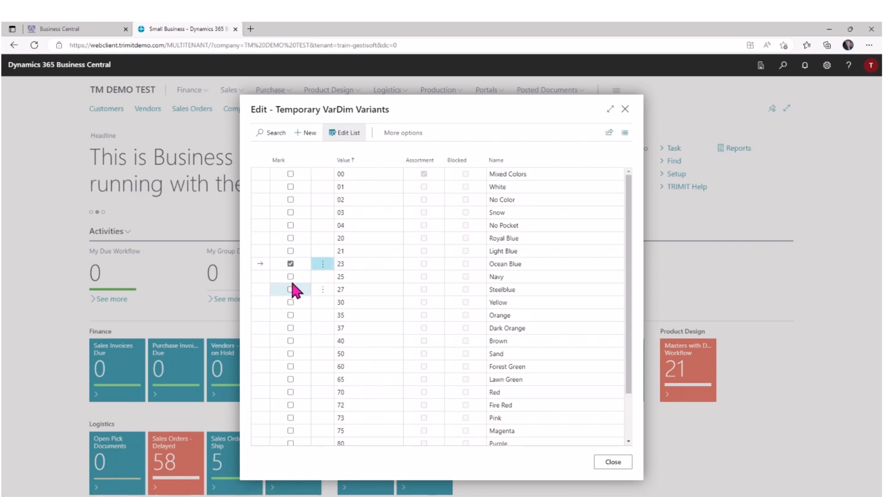
left_click(291, 277)
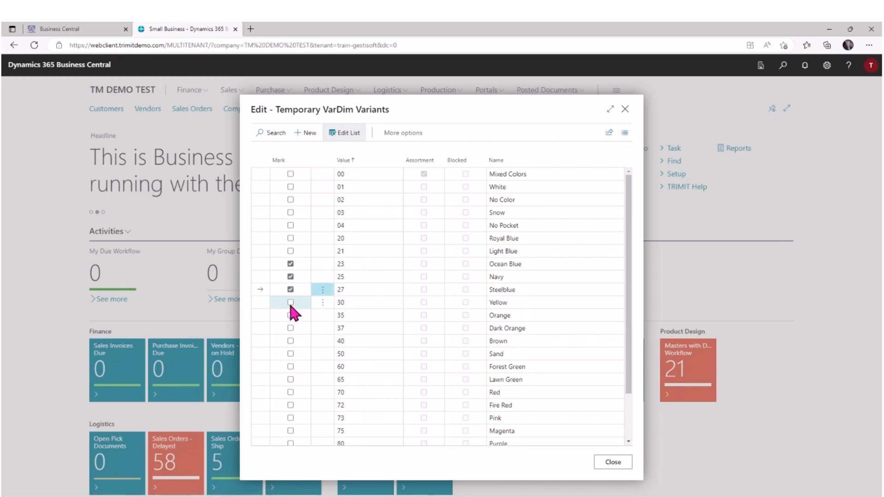
left_click(290, 302)
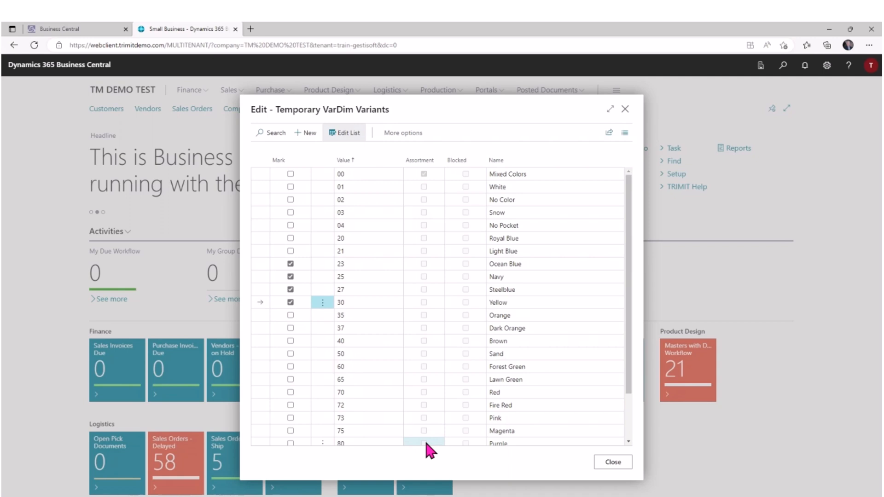
mouse_move(575, 457)
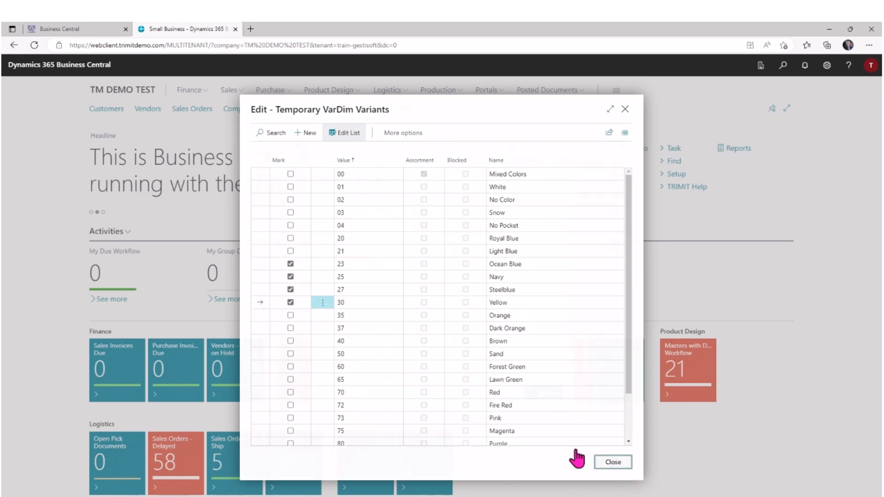
left_click(612, 461)
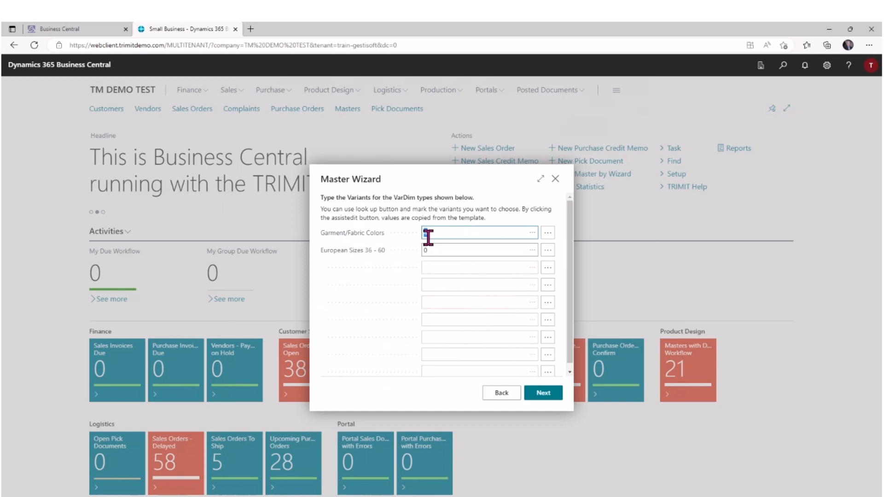
mouse_move(533, 251)
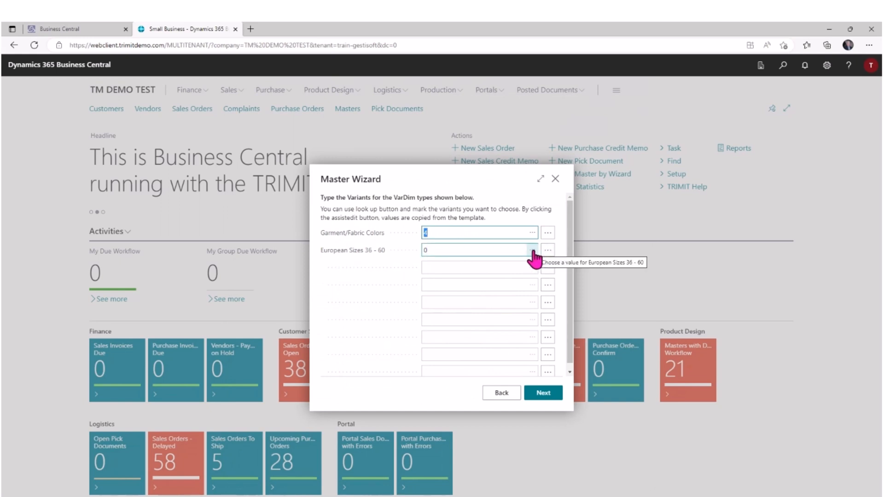
Mark European sizes 36 through 48 for the master.
left_click(547, 251)
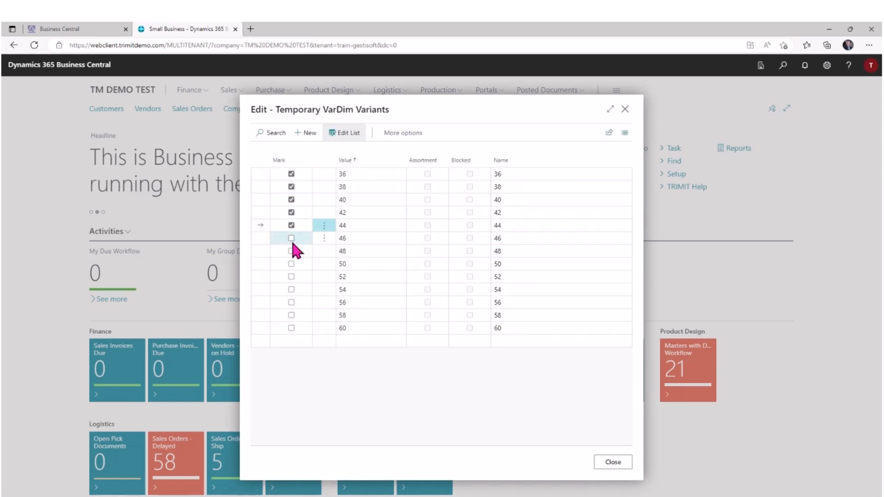
left_click(291, 238)
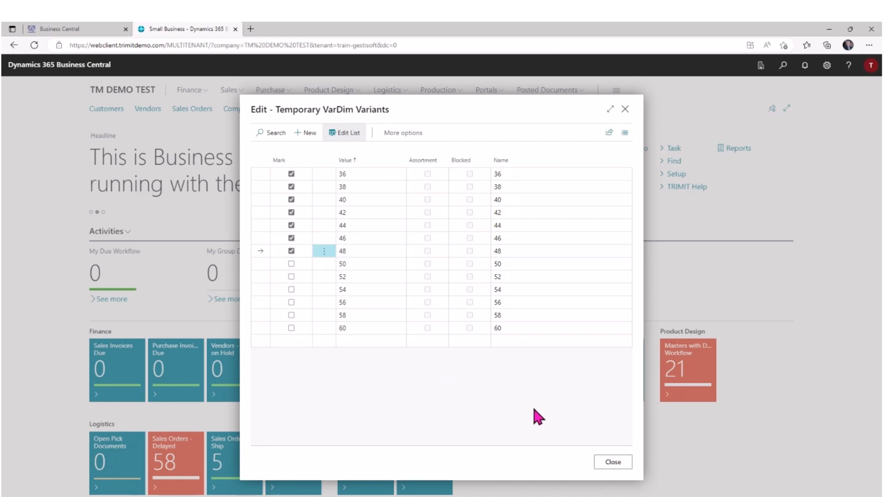
left_click(612, 462)
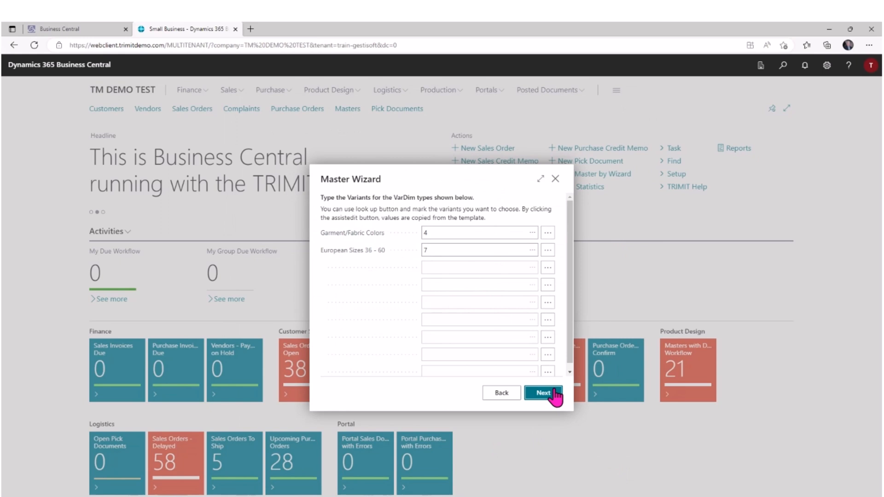
Finish the Master Wizard to create the master, then close the wizard.
left_click(543, 392)
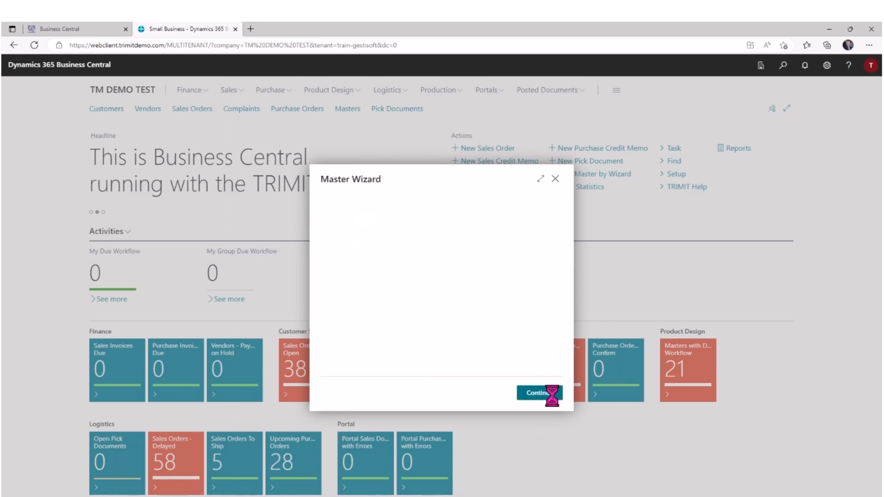
left_click(536, 393)
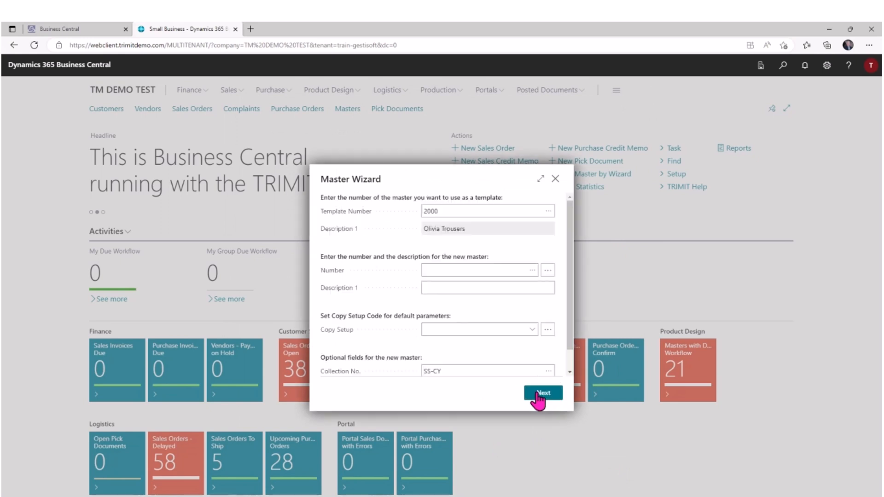
mouse_move(556, 182)
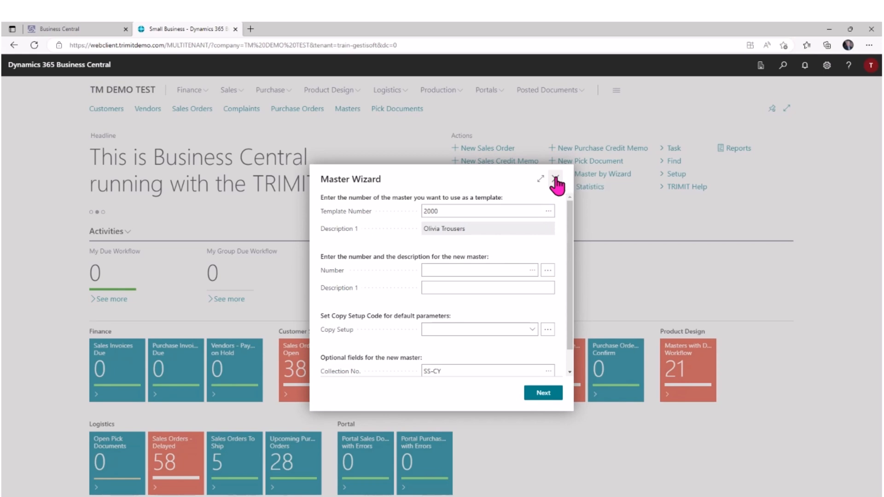
left_click(555, 179)
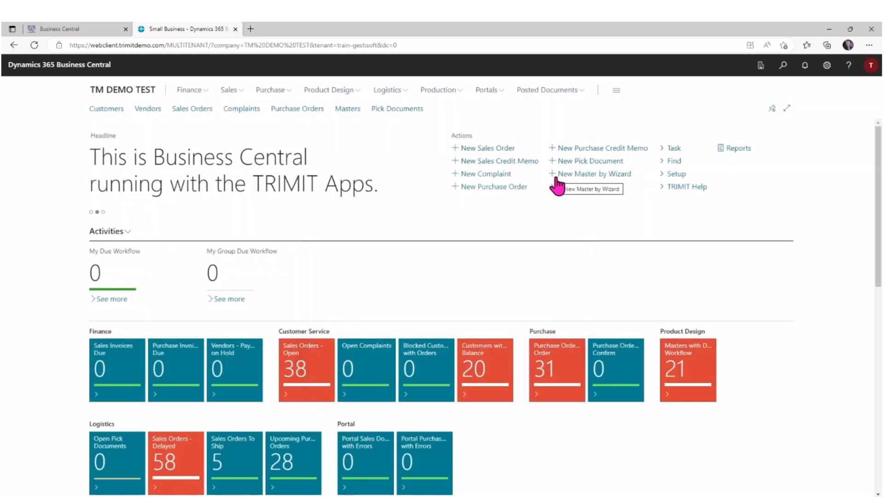
Search masters for 'trevor', open master 2007 Trevor Pants and show its Process actions.
left_click(347, 108)
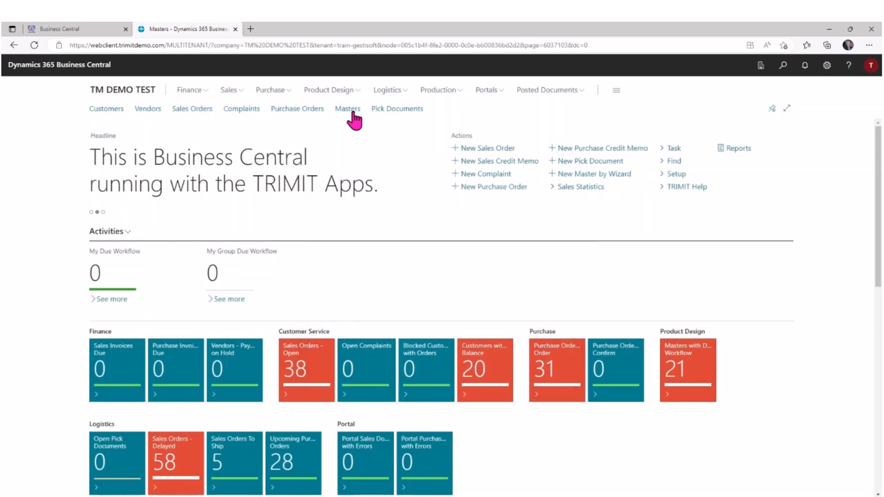
left_click(347, 108)
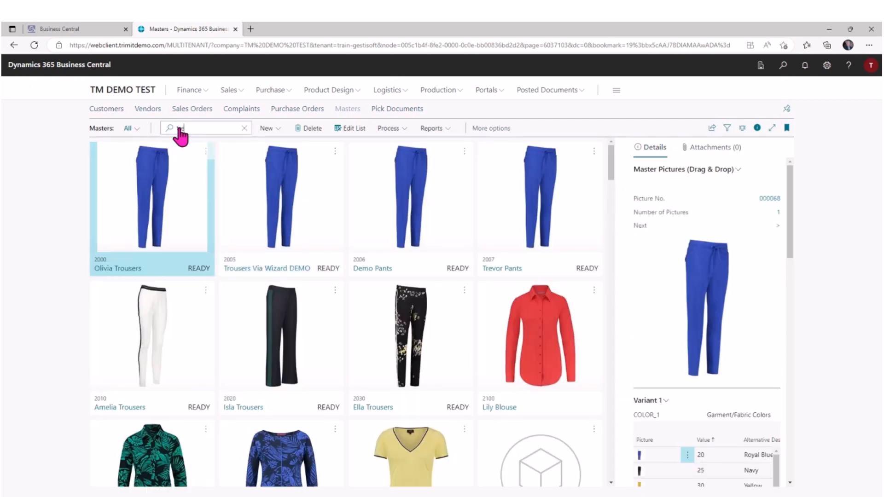
type("trevor")
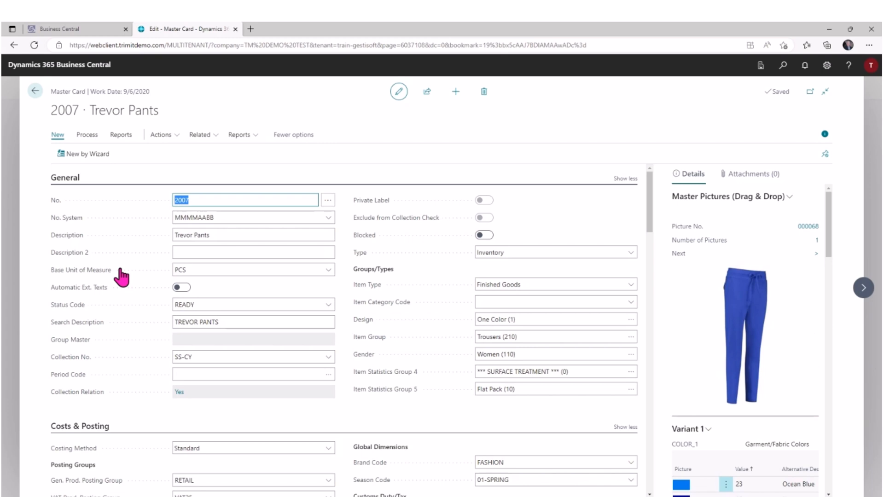
mouse_move(124, 276)
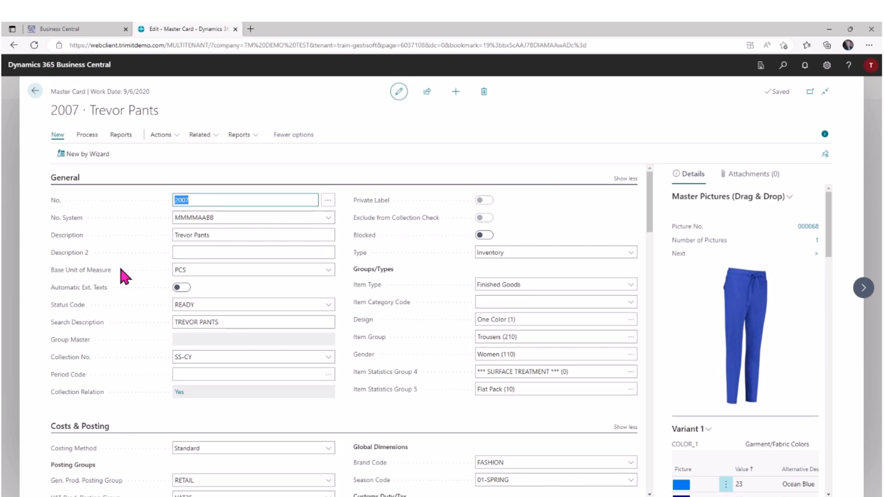
left_click(87, 134)
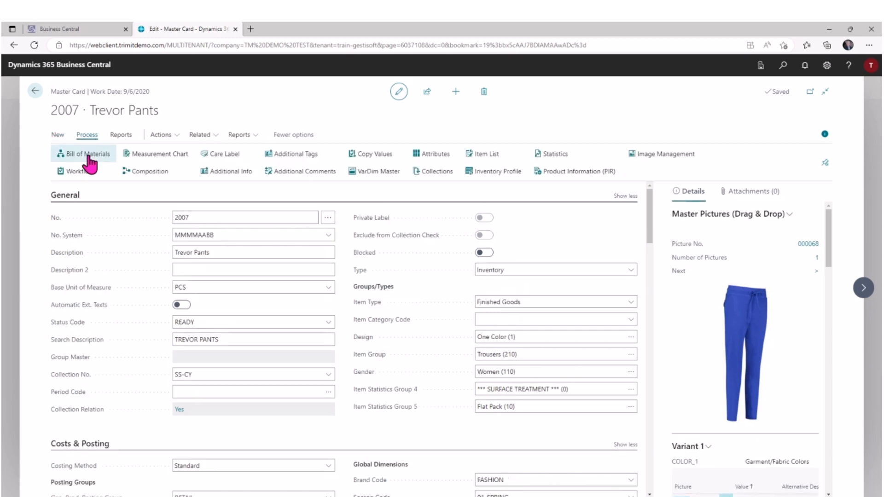
left_click(83, 153)
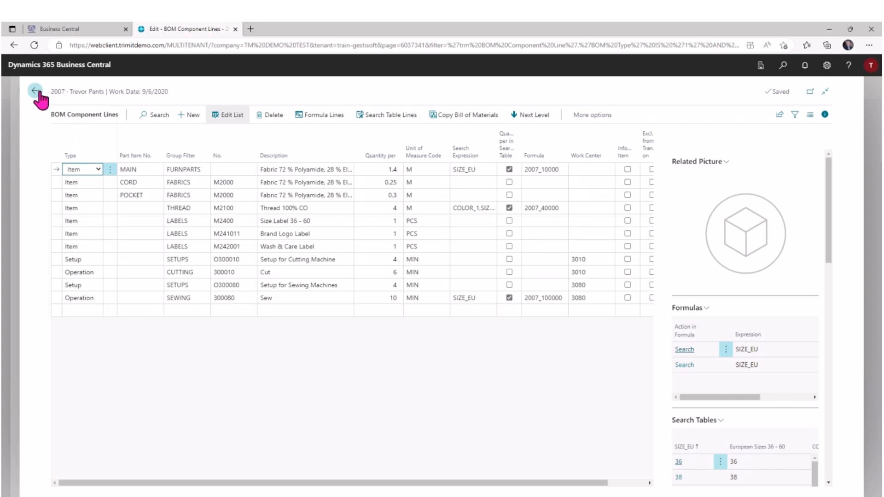
left_click(35, 91)
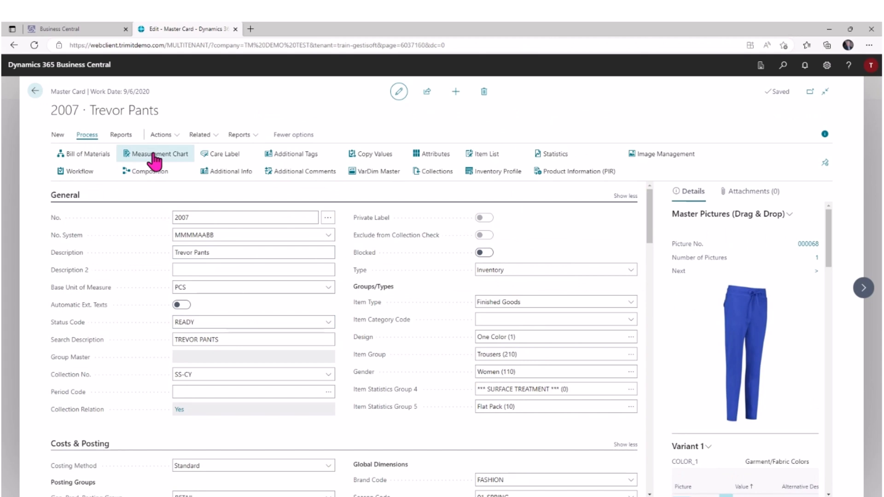
Review the front rise, thigh, inseam and leg opening chart lines, then return to the card.
left_click(161, 153)
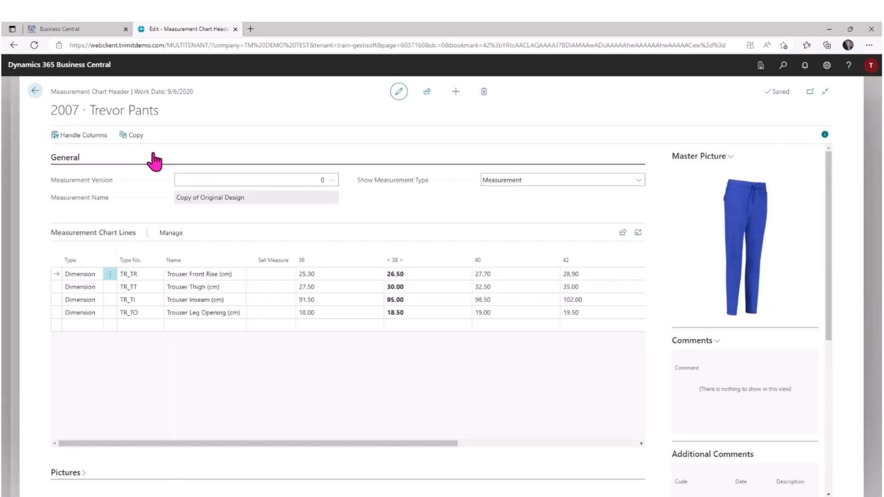
left_click(130, 312)
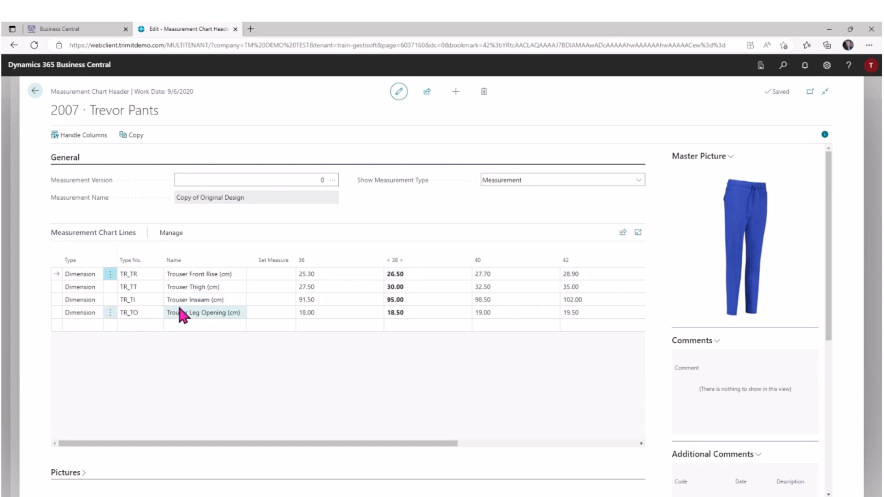
left_click(205, 274)
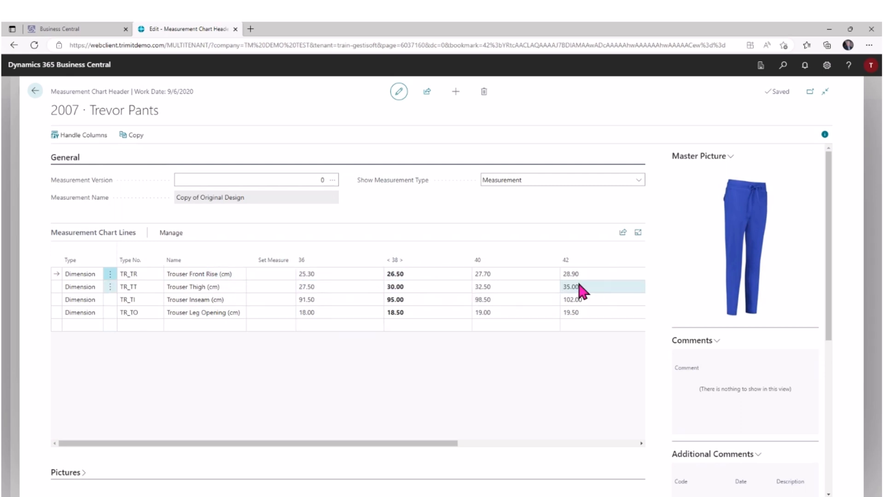
mouse_move(505, 434)
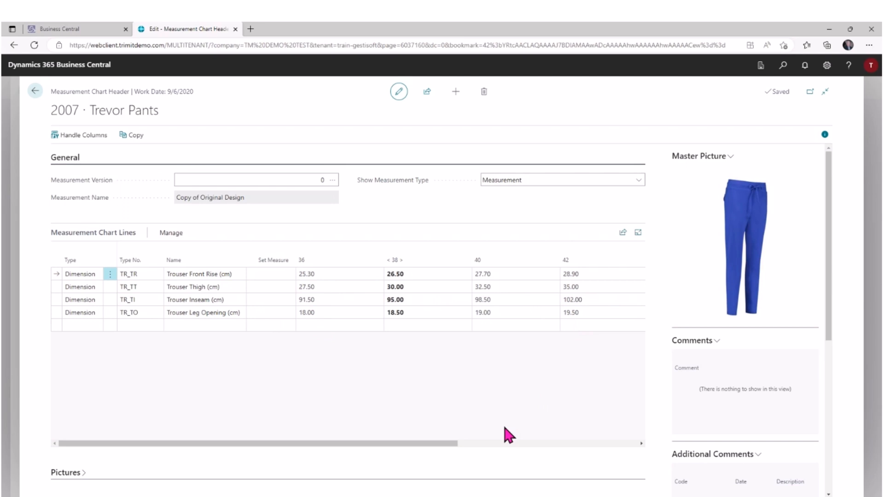
mouse_move(496, 437)
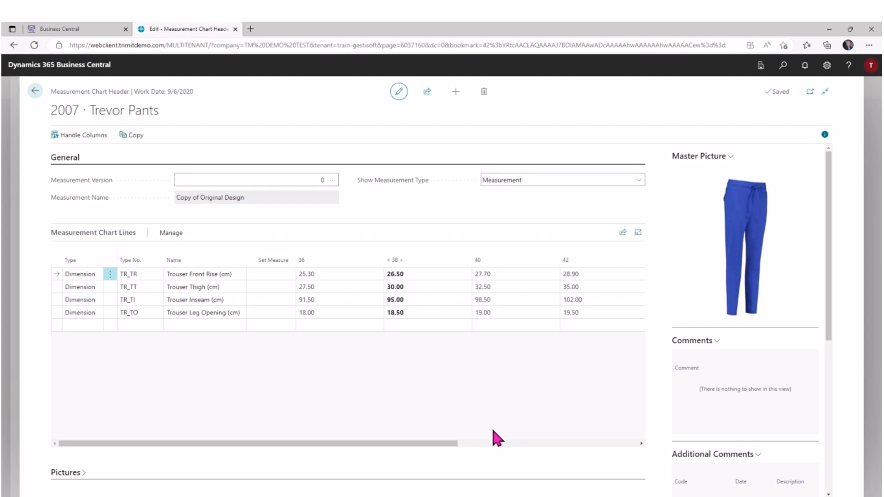
mouse_move(117, 156)
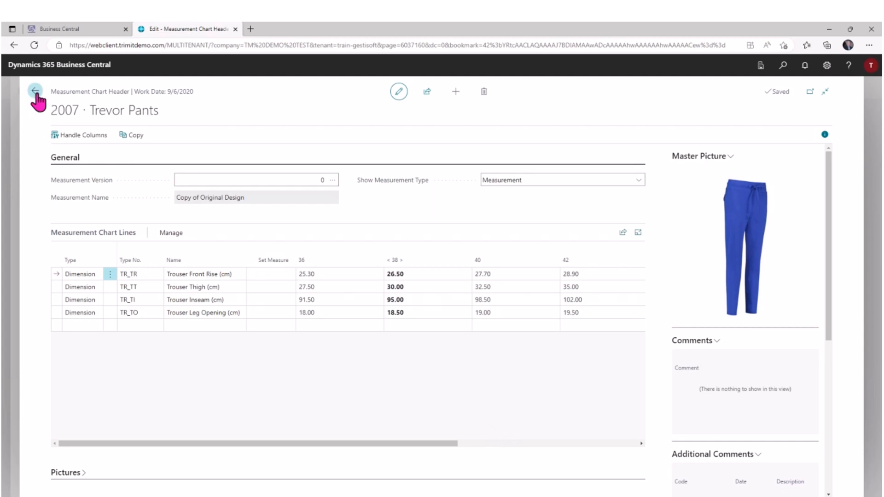
left_click(35, 91)
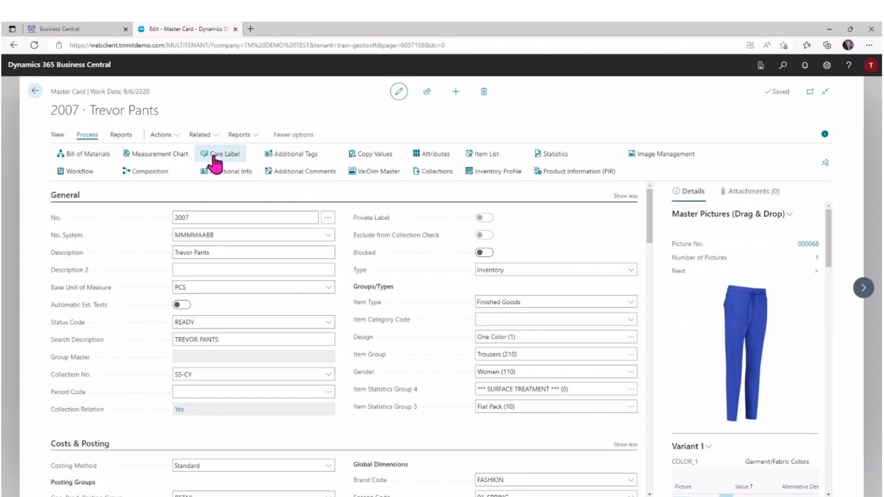
Review the care label lines, then show the 72% polyamide, 28% elastane composition.
left_click(223, 154)
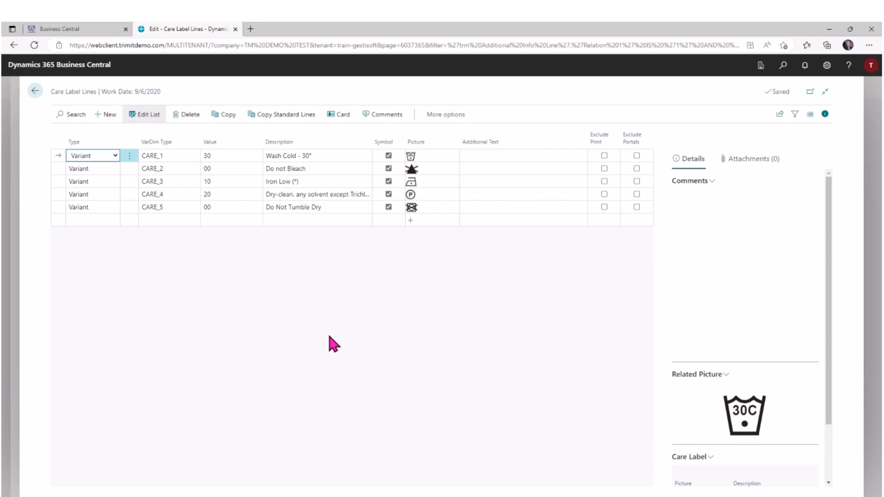
mouse_move(400, 343)
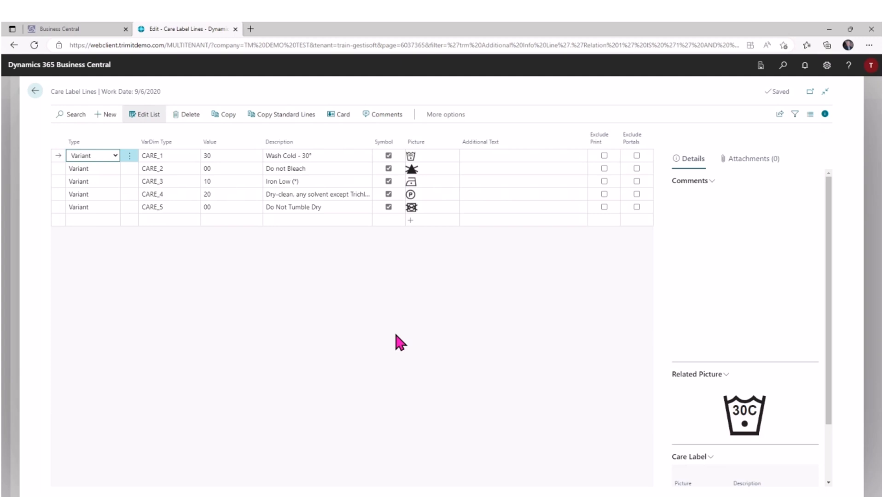
mouse_move(425, 241)
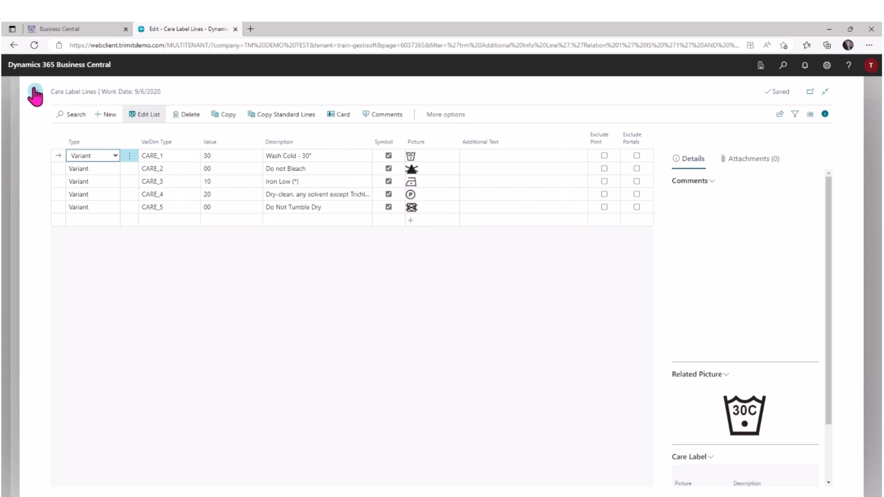
left_click(34, 93)
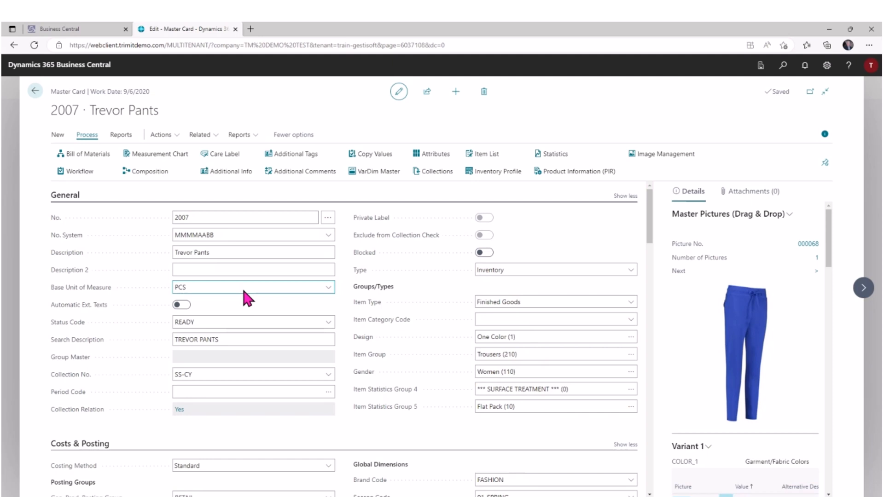
mouse_move(129, 194)
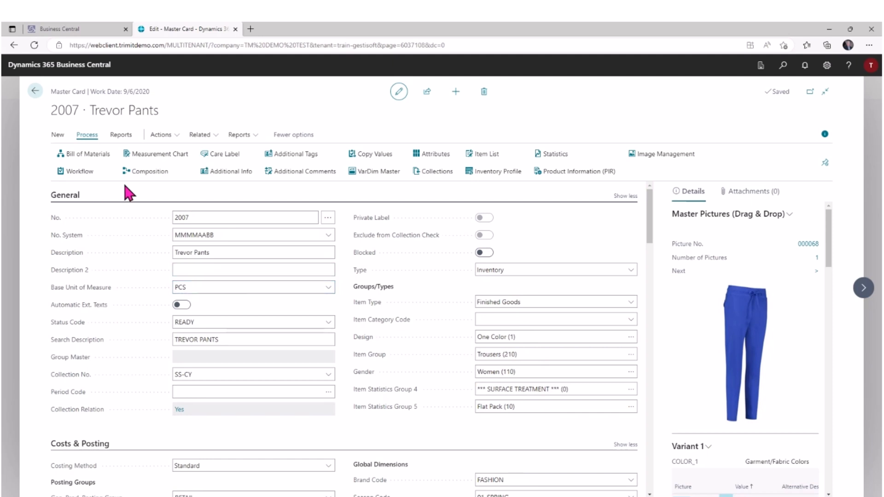
left_click(145, 171)
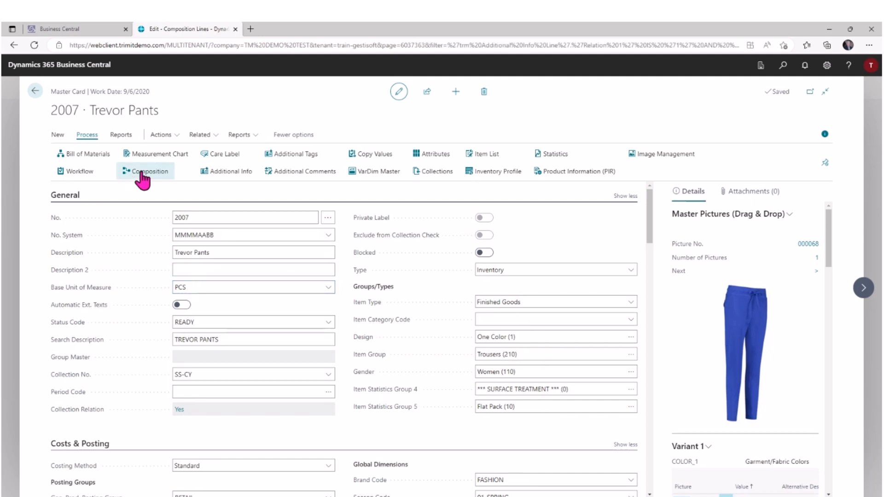
left_click(145, 171)
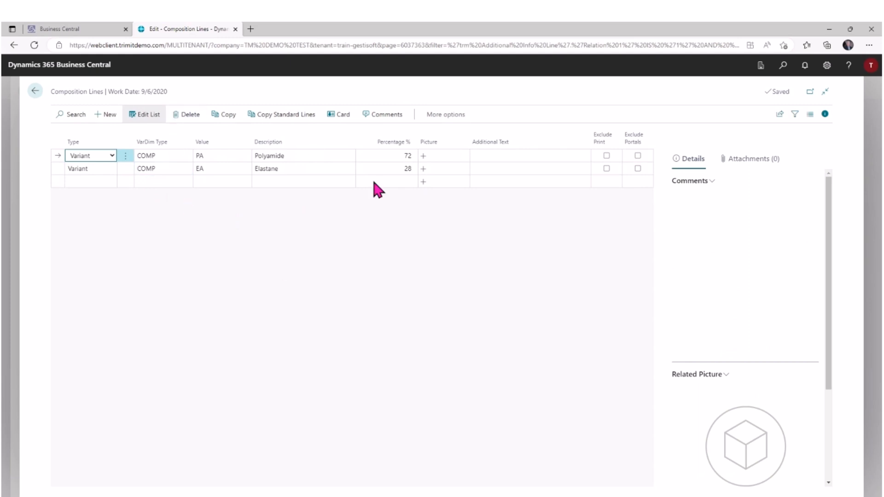
mouse_move(298, 230)
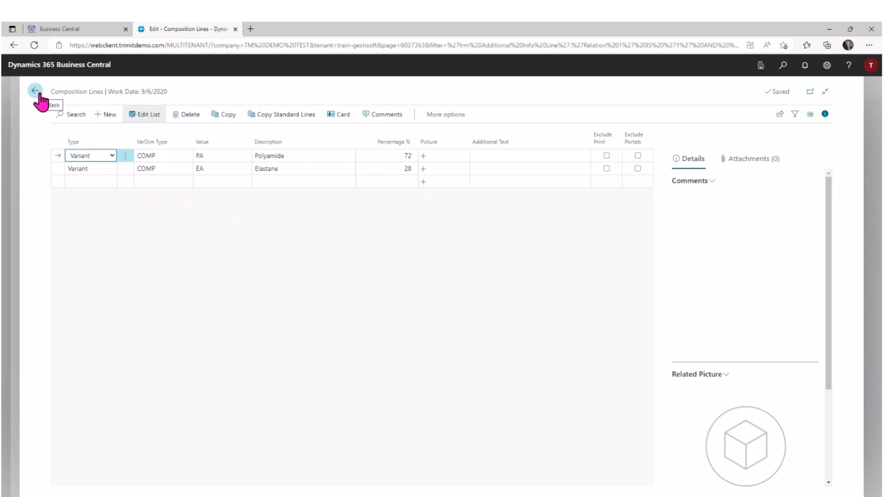
Go back and check the four-colour by seven-size matrix relation, then close it.
left_click(34, 91)
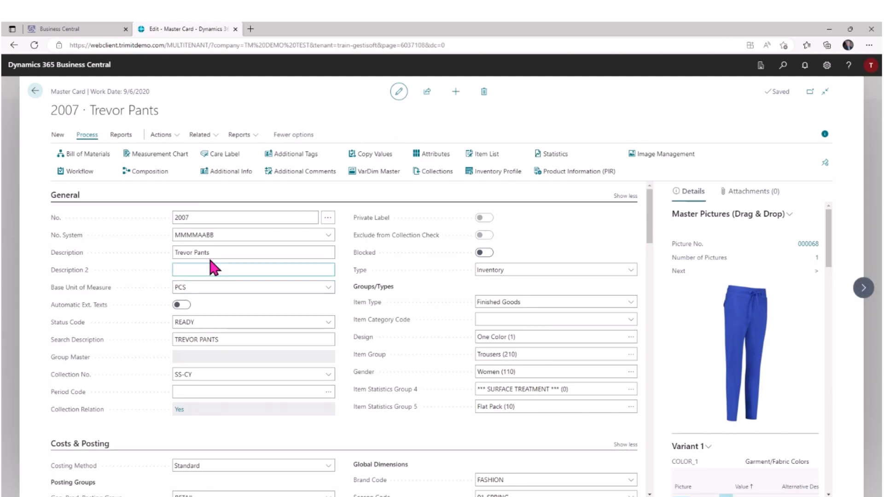
left_click(163, 134)
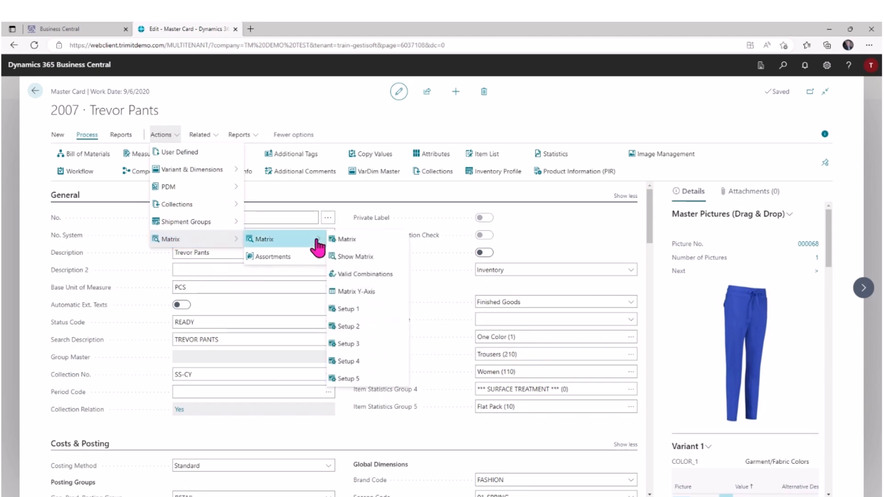
mouse_move(374, 239)
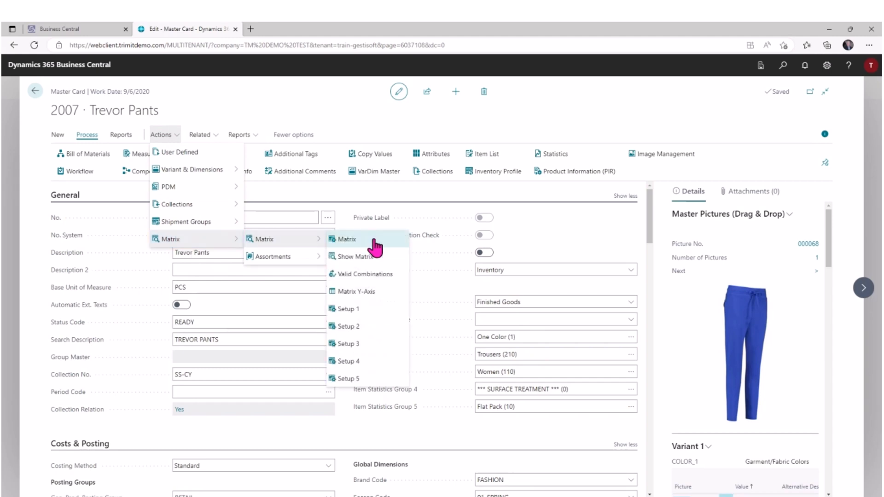
left_click(347, 239)
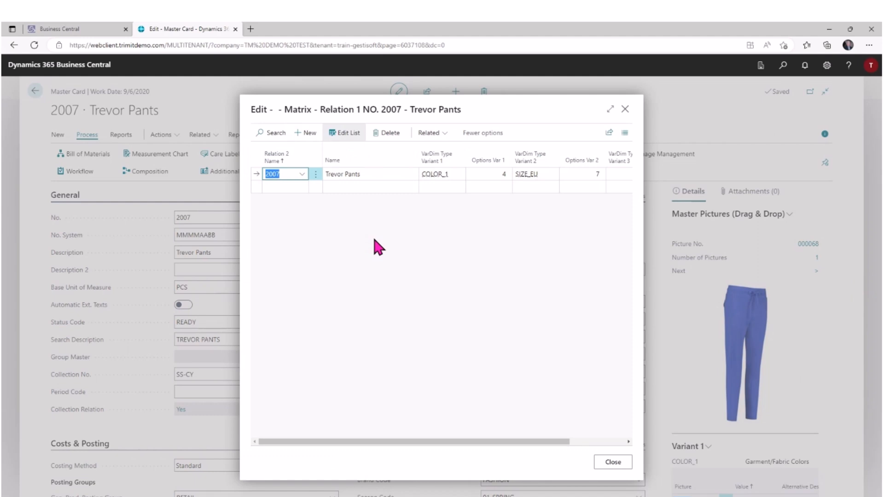
mouse_move(499, 175)
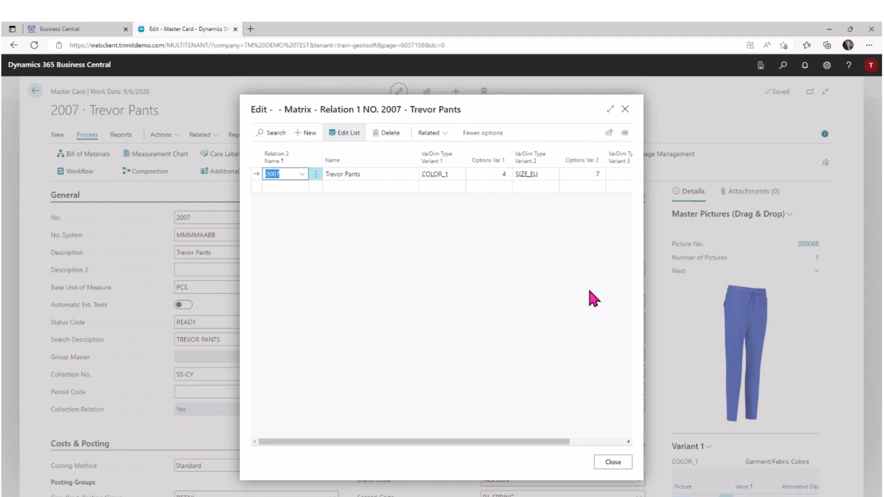
left_click(613, 462)
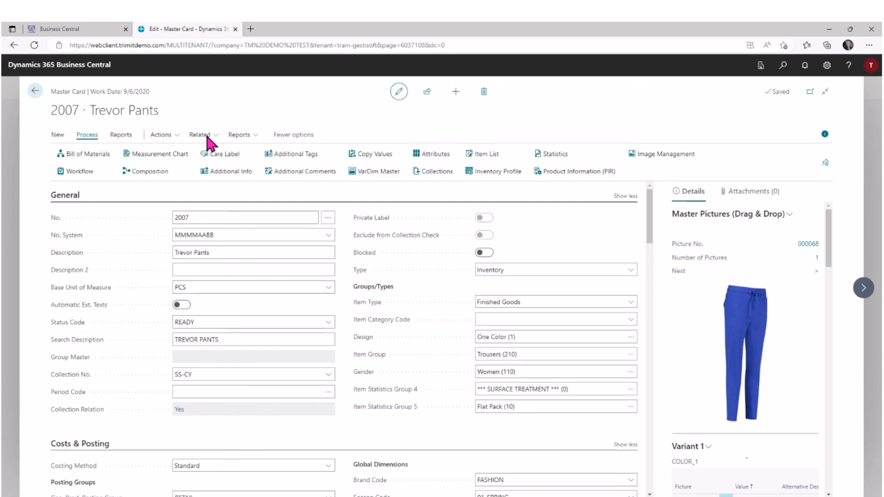
left_click(162, 134)
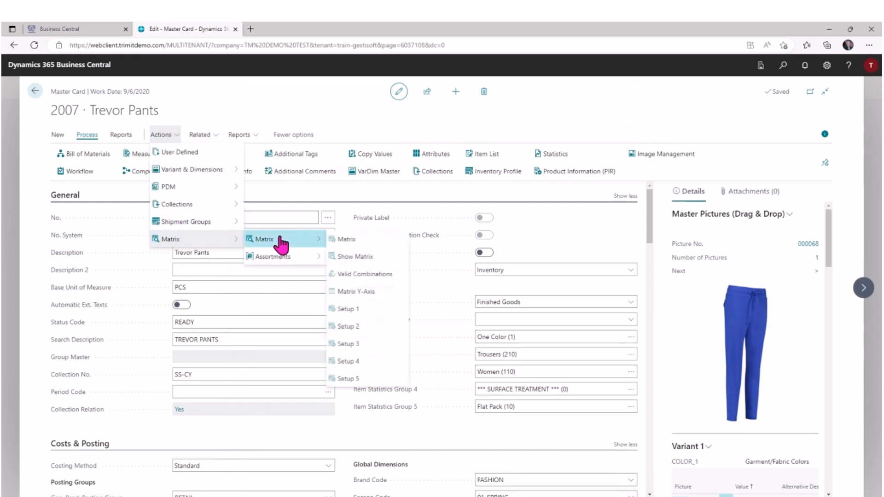
left_click(346, 239)
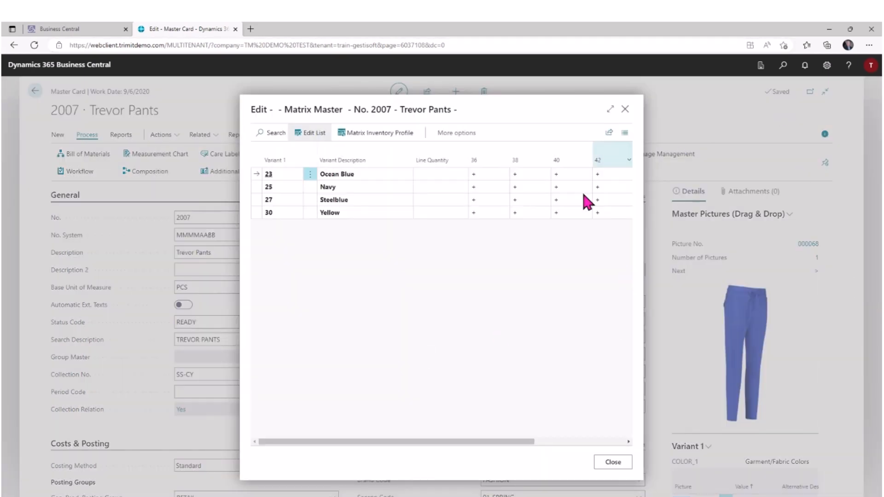
mouse_move(547, 367)
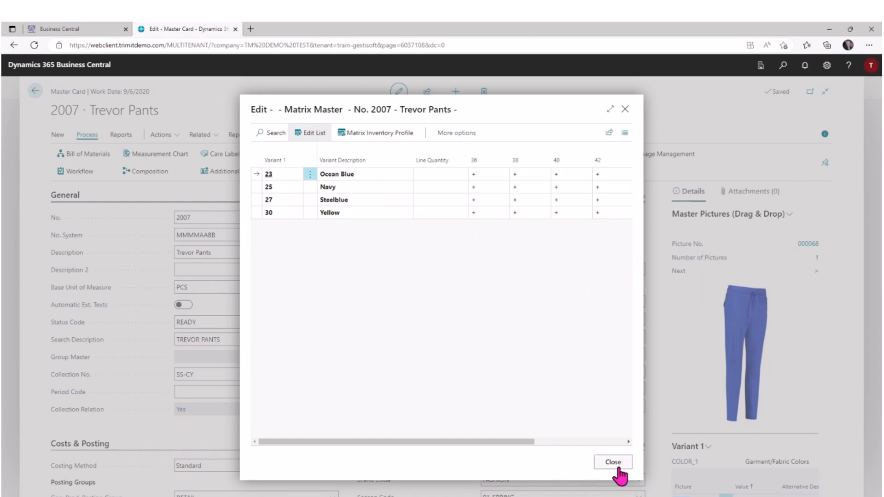
left_click(613, 462)
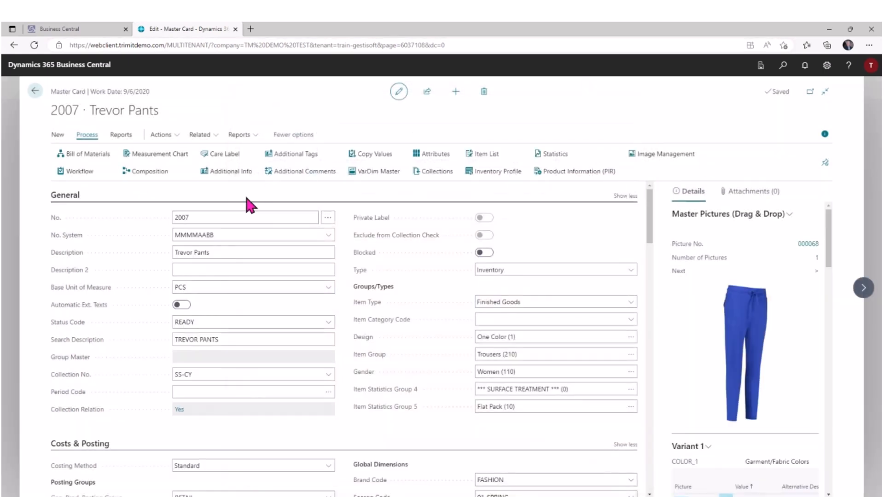
View item 2007's Sales Prices, showing B2C_CAMP, RETAIL and All Customers price lines.
left_click(201, 134)
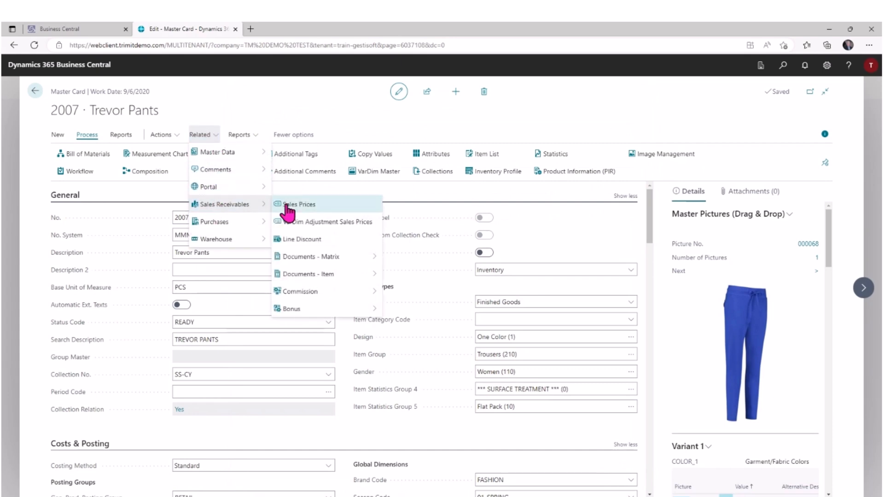
left_click(300, 204)
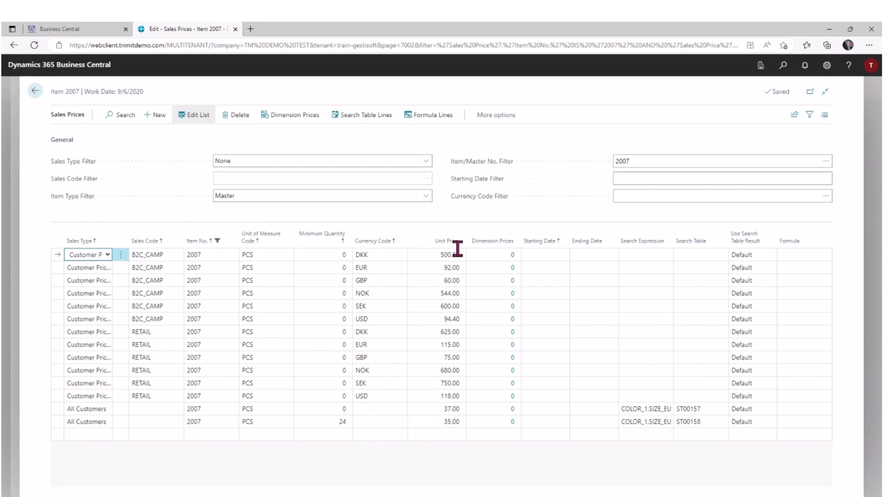
left_click(451, 267)
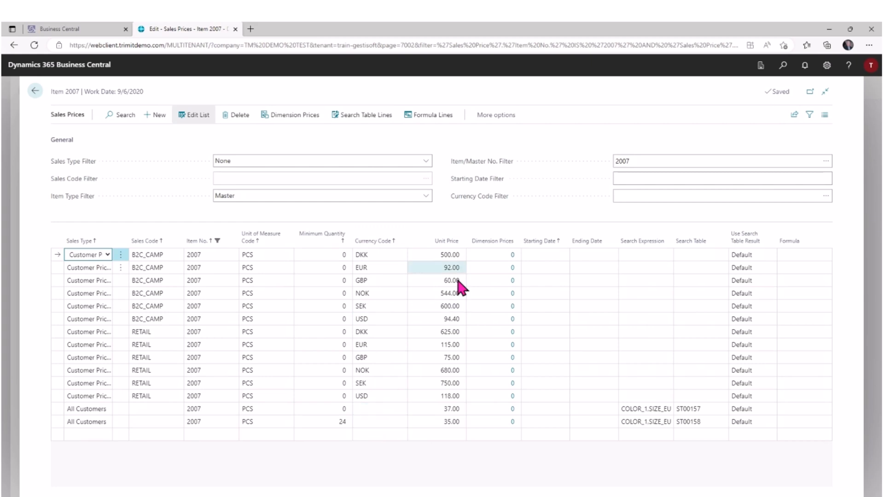
left_click(323, 421)
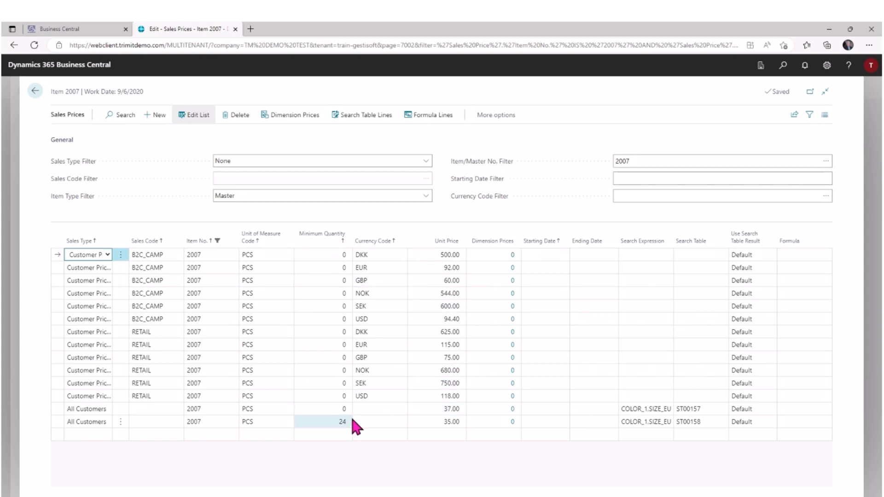
left_click(321, 409)
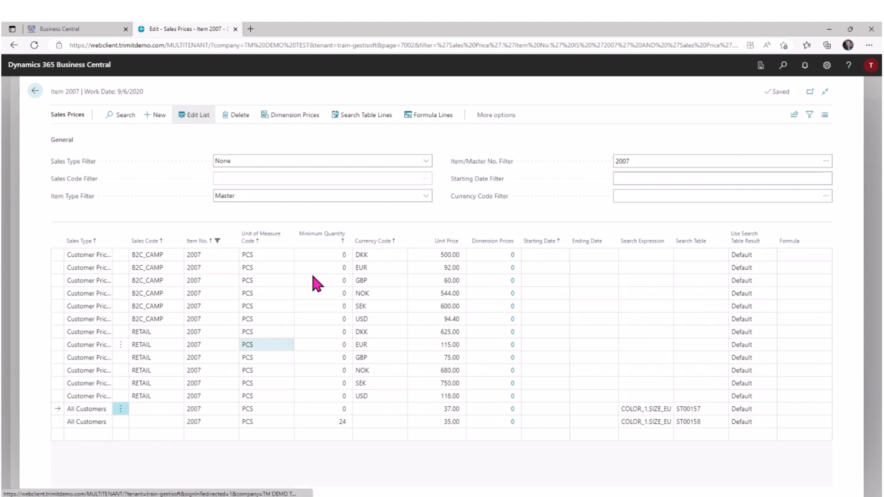
mouse_move(362, 115)
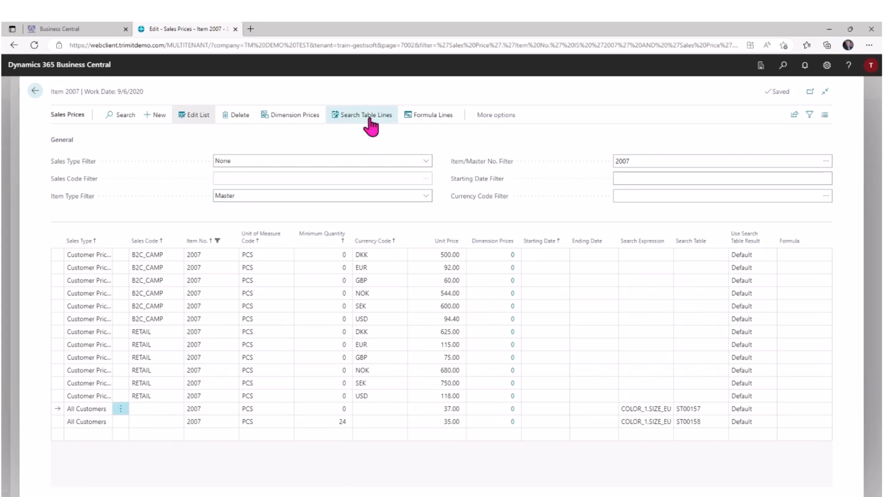
Review Trevor Pants' search table price lines per colour and size, then return to the card.
left_click(362, 115)
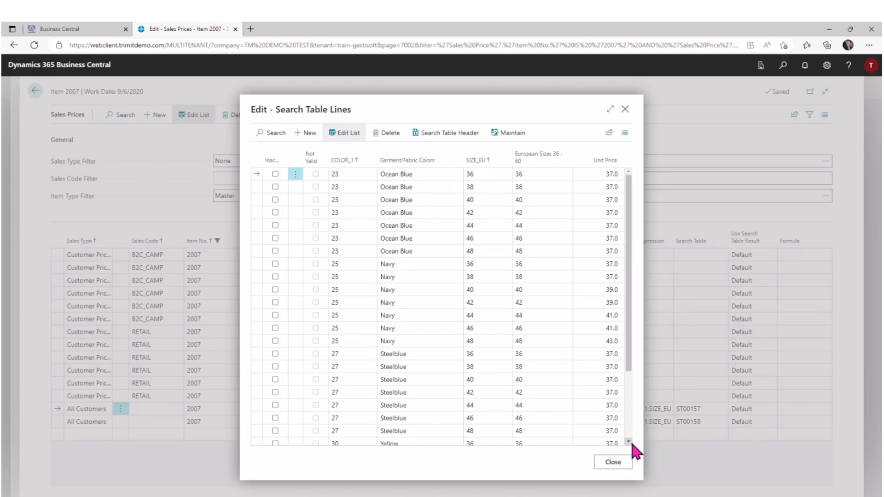
mouse_move(630, 448)
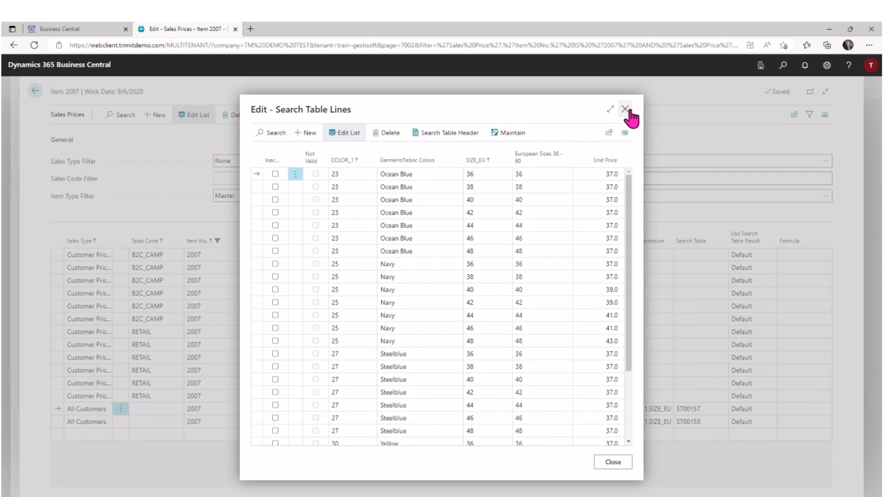
left_click(625, 108)
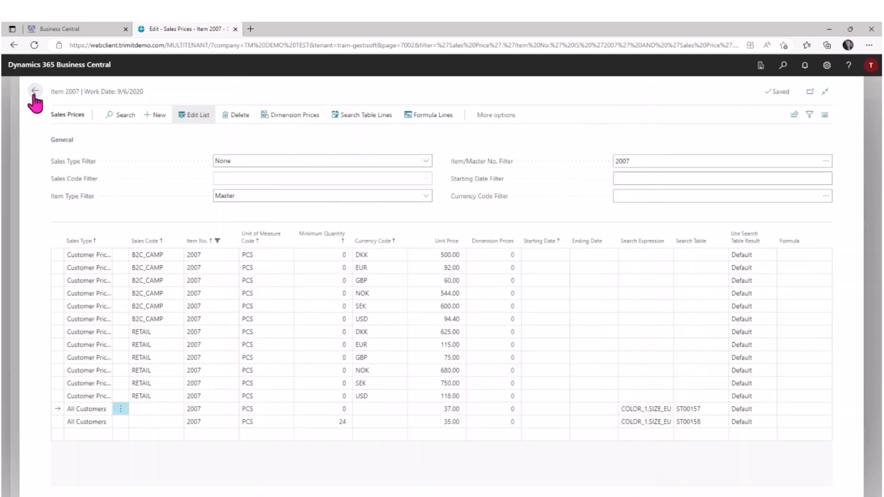
left_click(34, 91)
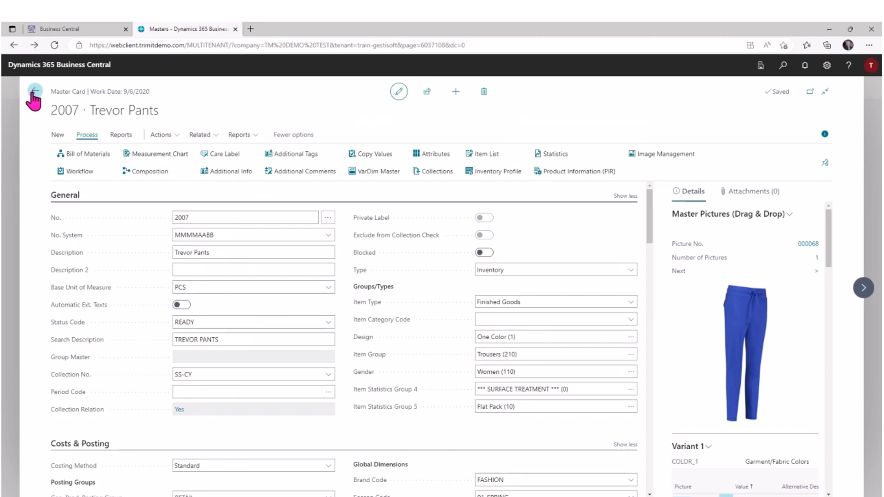
Leave Trevor Pants via the masters list and return to the TM DEMO TEST home page.
left_click(33, 97)
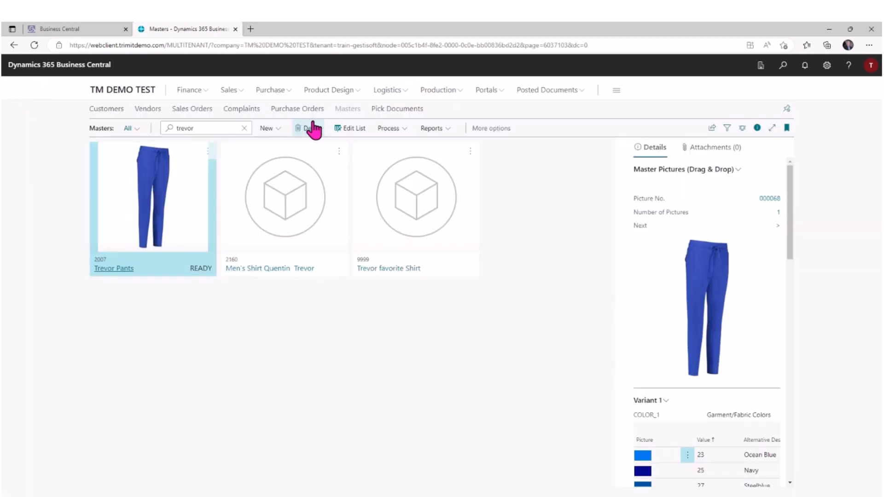
left_click(228, 90)
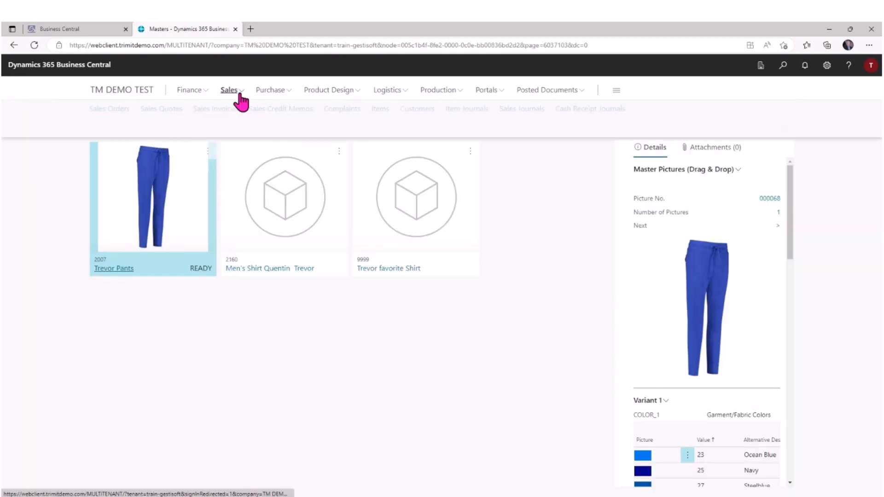
mouse_move(108, 108)
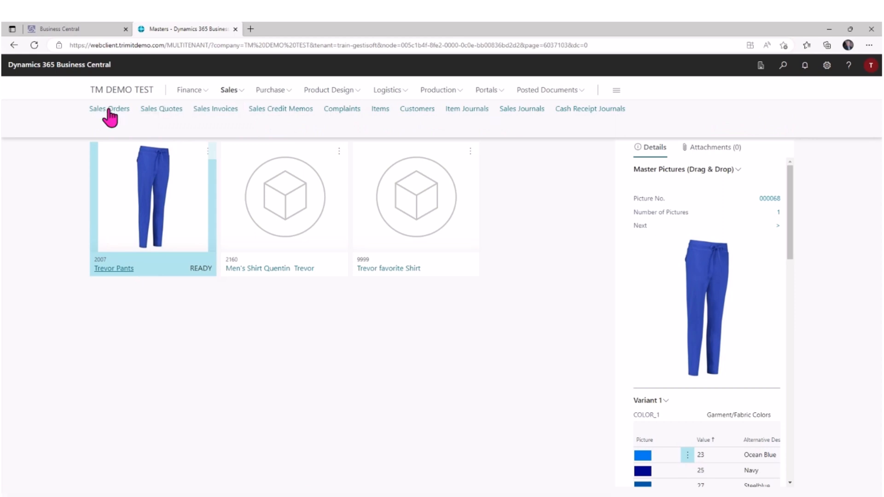
left_click(109, 108)
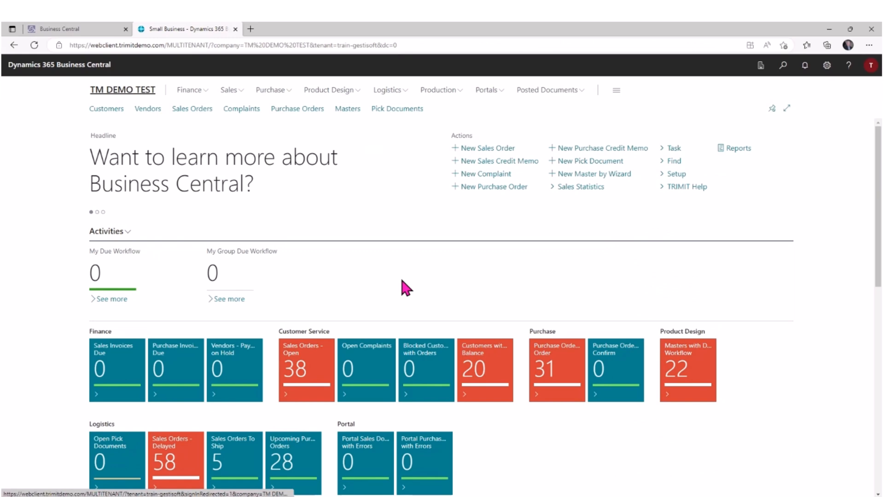
mouse_move(494, 159)
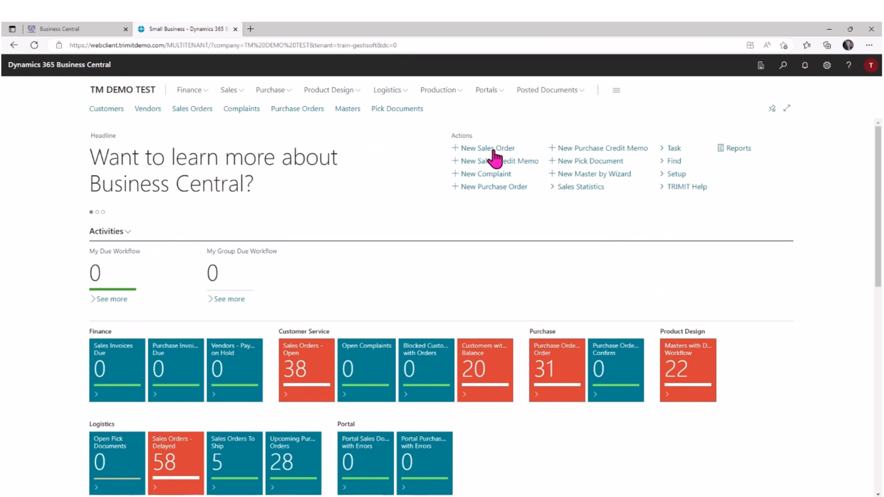
Start new sales order 0100007 and search 'fashion' to set customer The Fashion Store UK.
left_click(488, 148)
type("fasion")
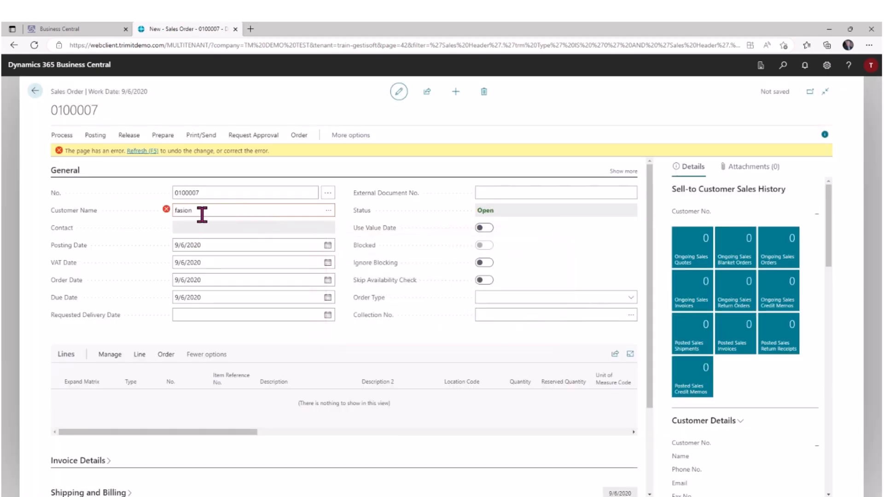
double_click(183, 211)
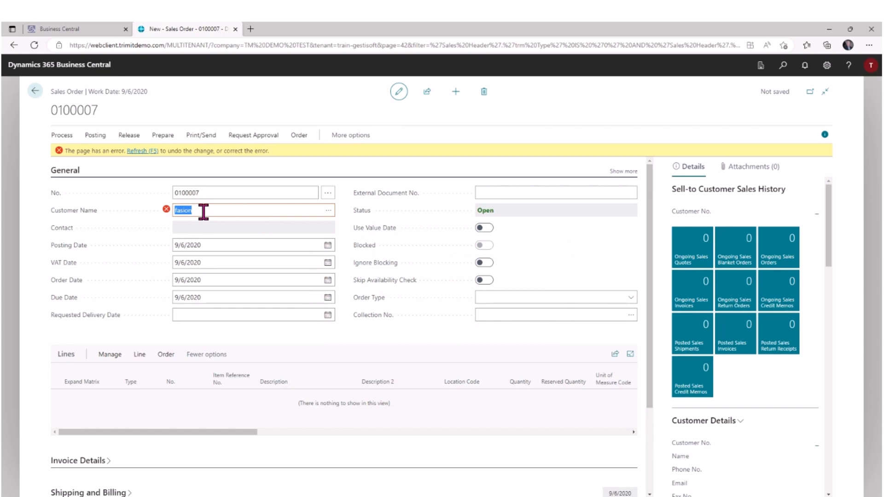
type("fashion")
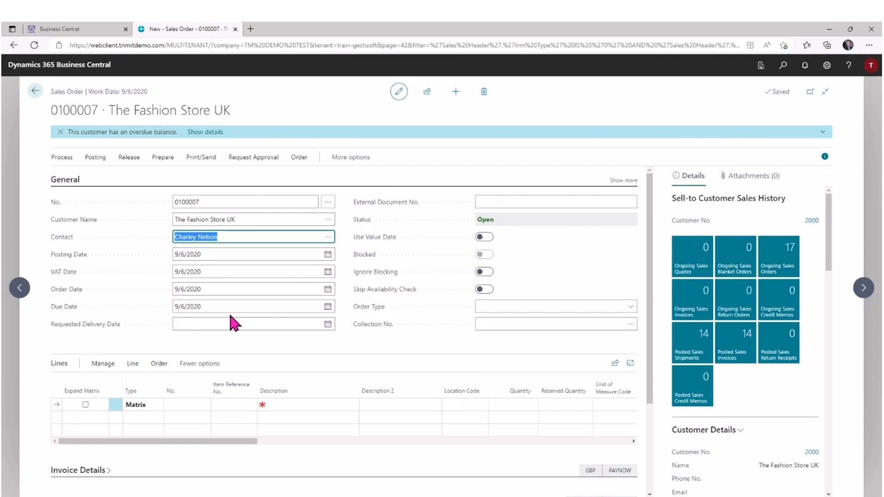
mouse_move(642, 316)
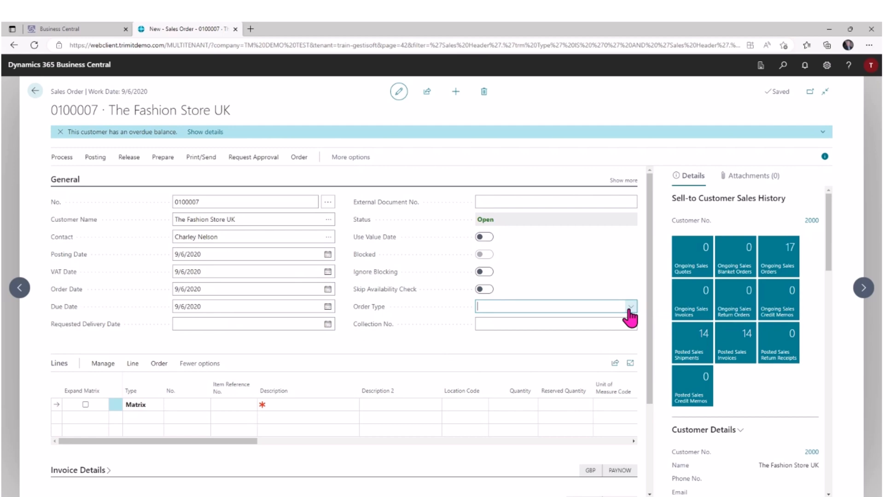
Check the Order Type dropdown options, then bring up the item lookup on the Matrix line.
left_click(630, 306)
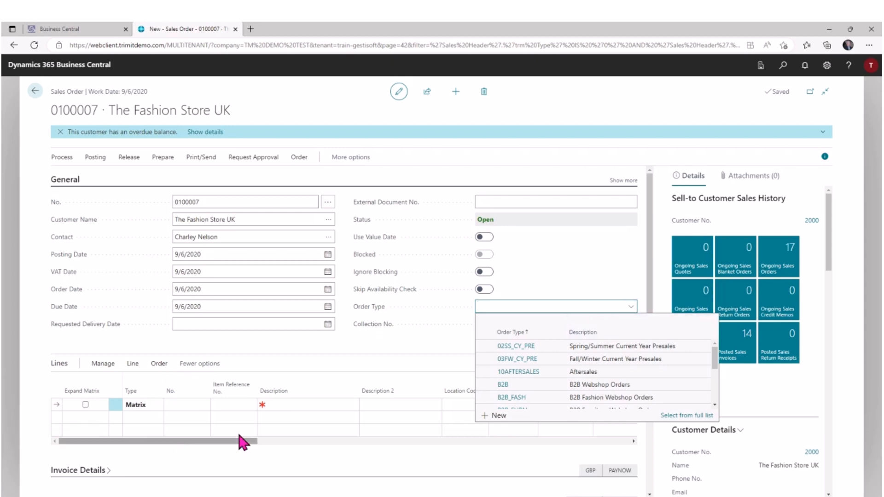
left_click(186, 404)
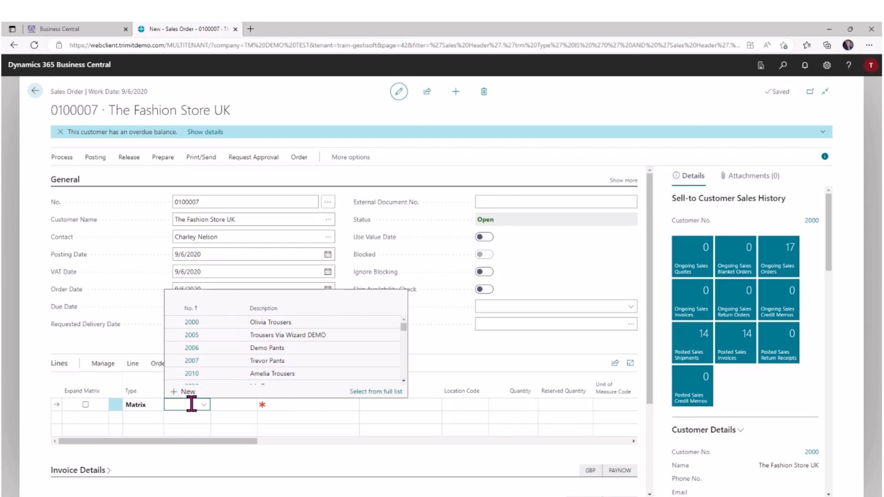
Add 2007 Trevor Pants: 10 Ocean Blue in sizes 36–40, 14 Navy in sizes 38–40.
type("trevor")
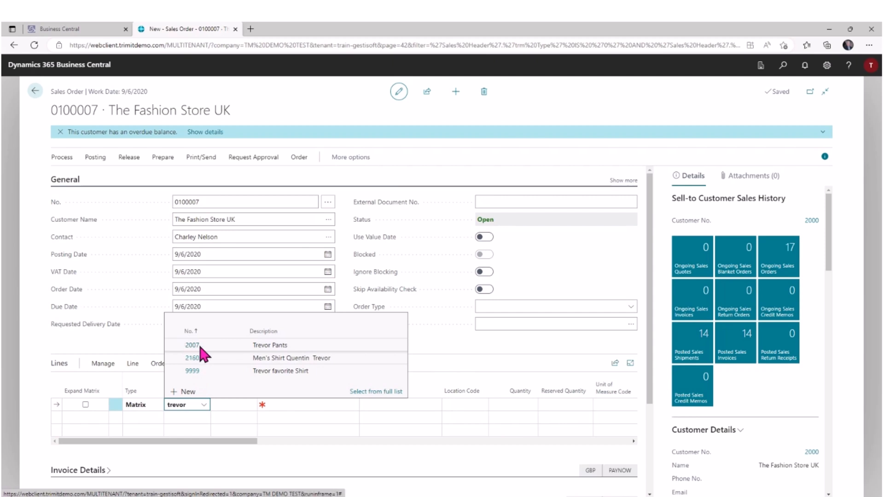
left_click(191, 345)
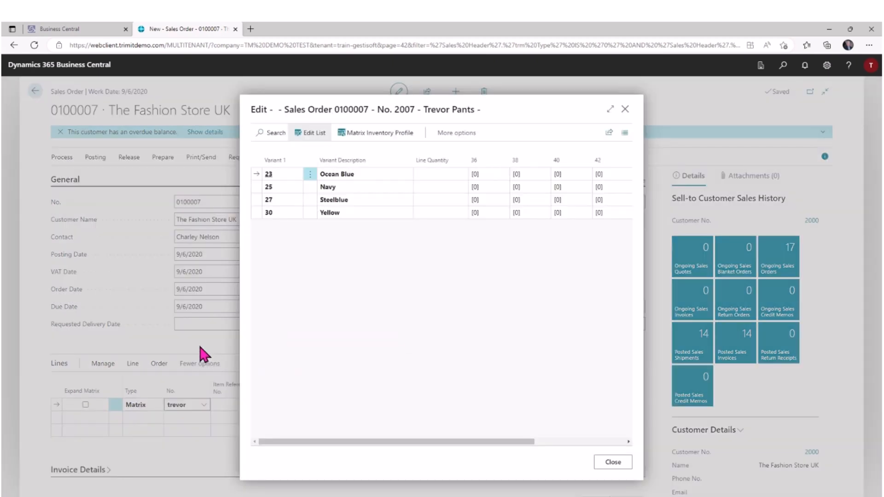
mouse_move(823, 190)
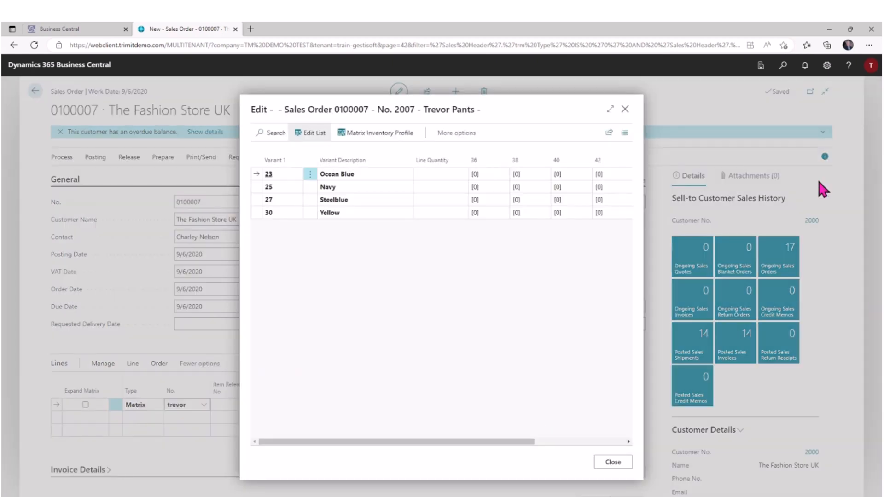
mouse_move(462, 361)
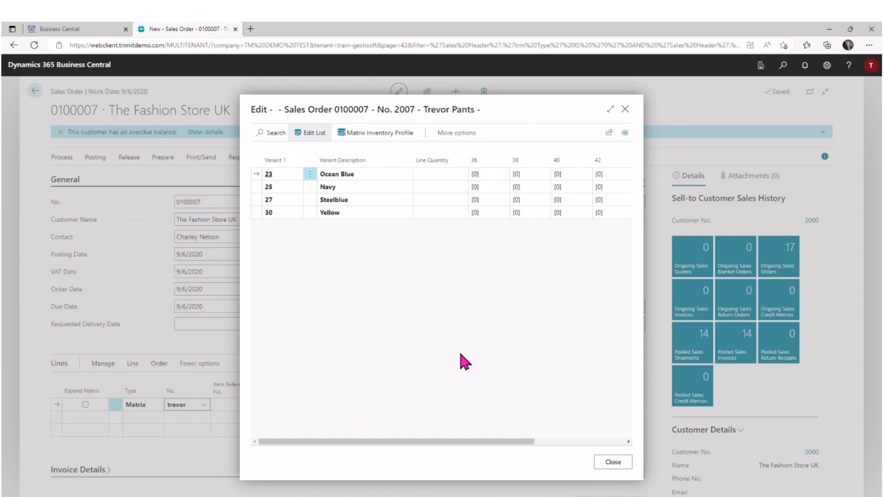
left_click(488, 174)
type("2 ")
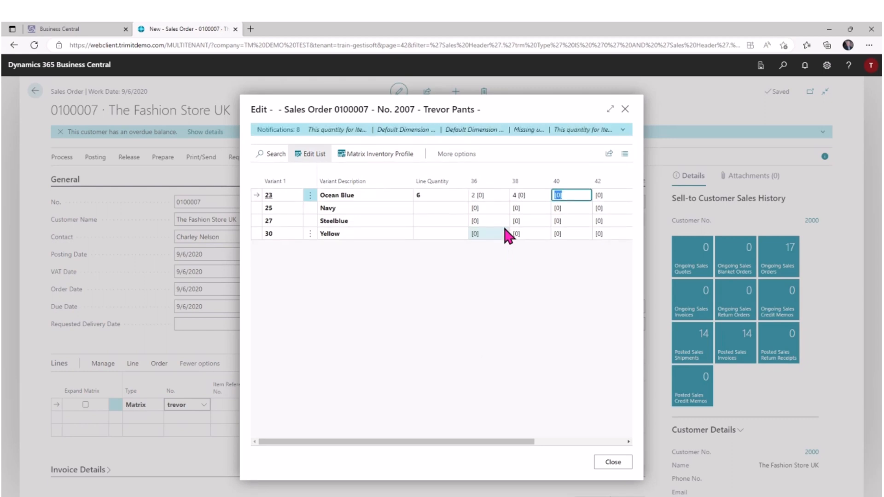
type("4")
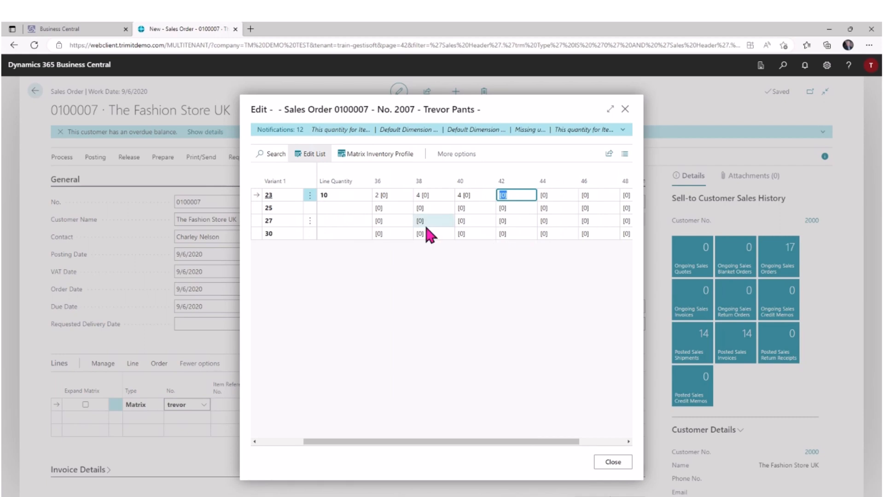
left_click(433, 208)
type("6 ")
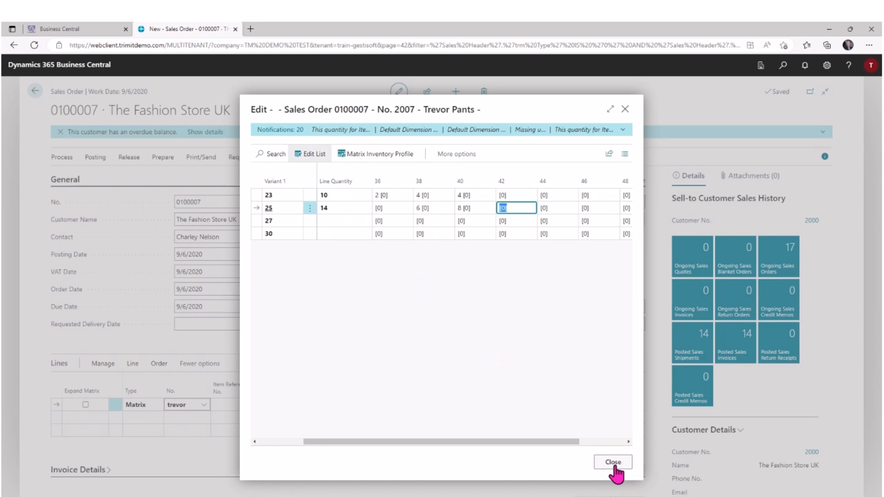
left_click(612, 461)
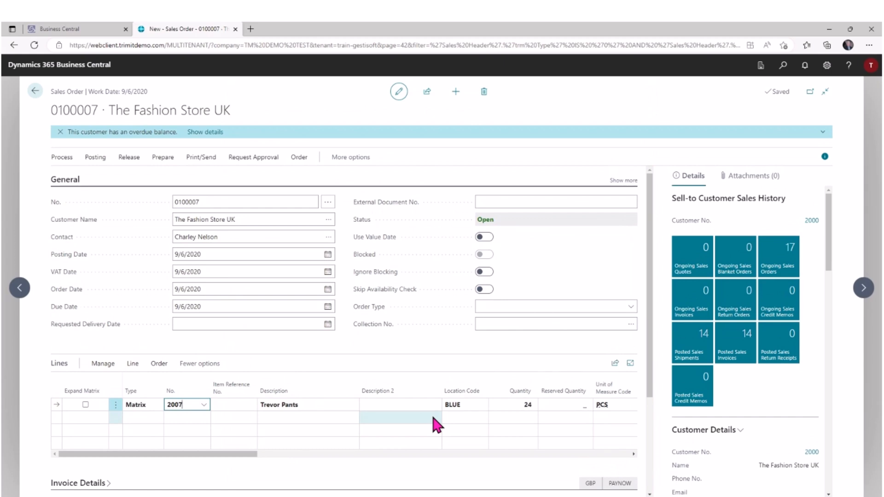
mouse_move(348, 319)
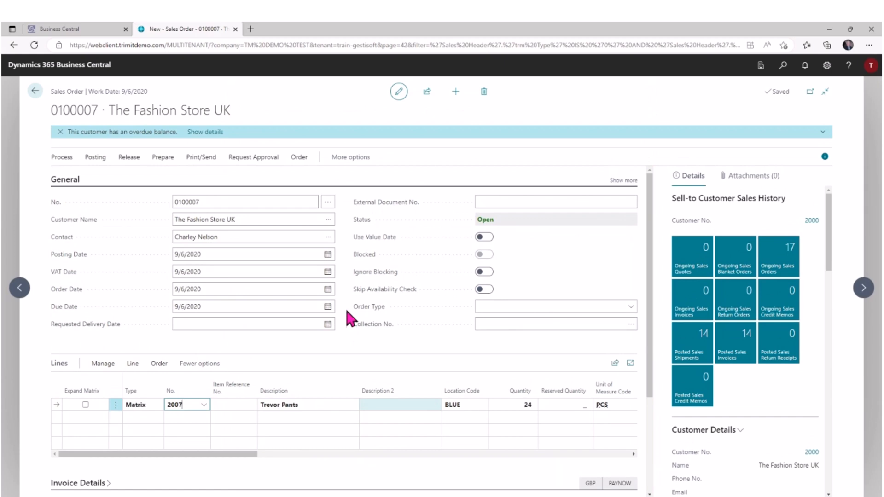
left_click(201, 157)
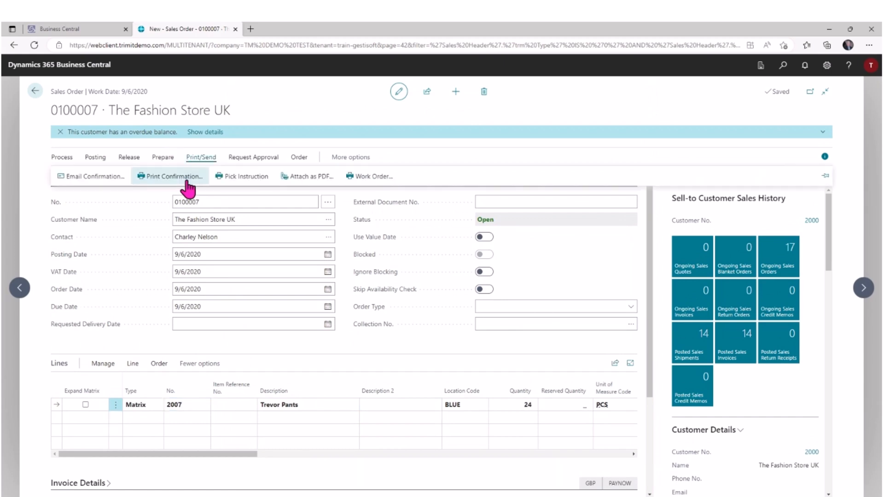
left_click(170, 176)
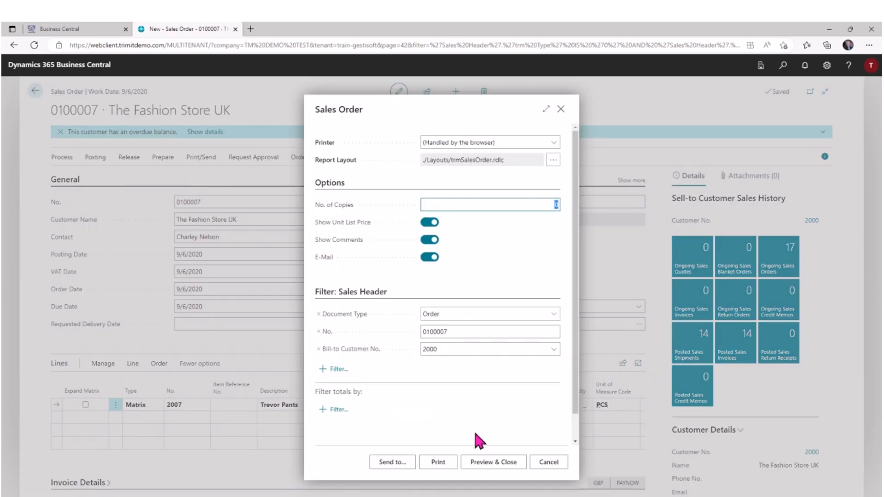
mouse_move(492, 462)
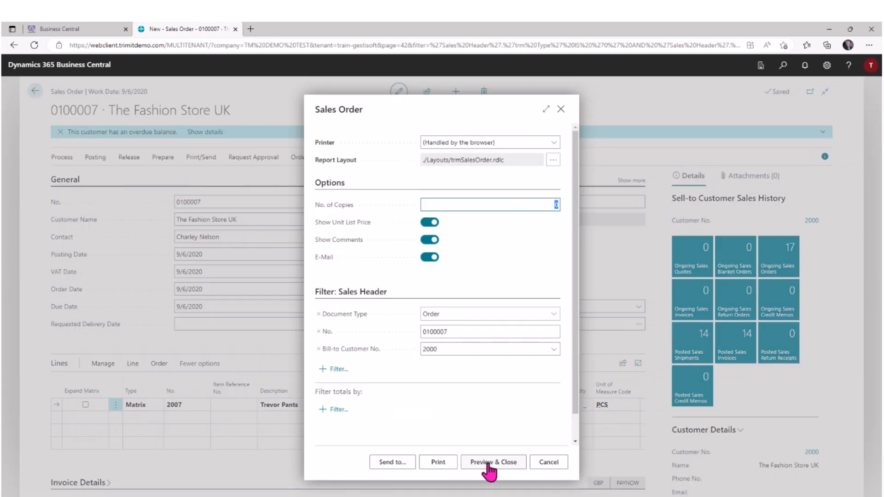
left_click(492, 462)
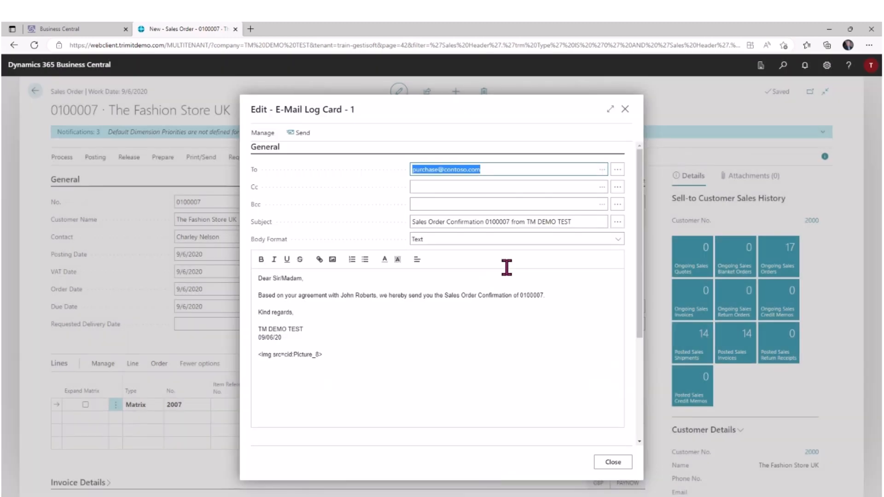
mouse_move(259, 278)
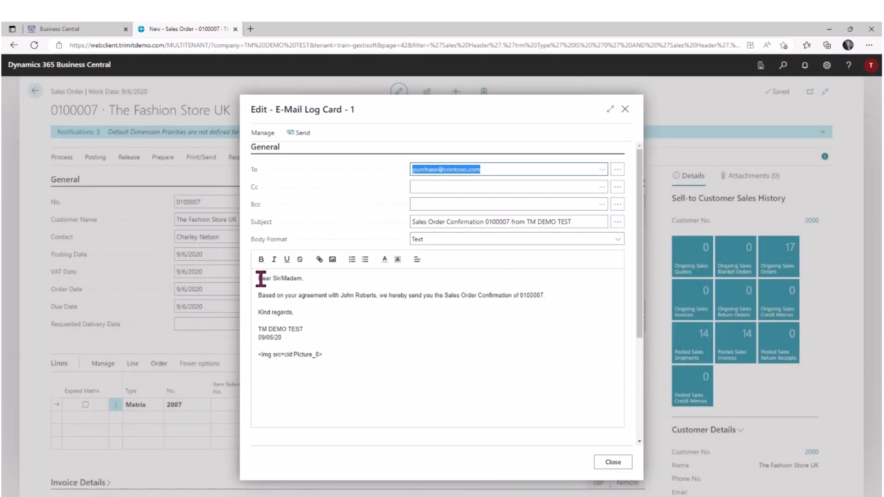
Scroll the email log card to Attached Files and open SO-SEND-0100007.pdf.
key("ctrl+a")
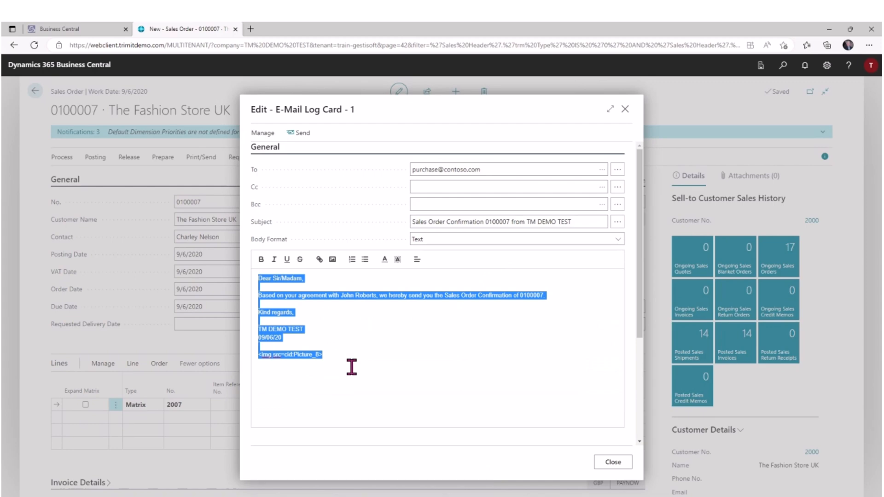
scroll("down", 3)
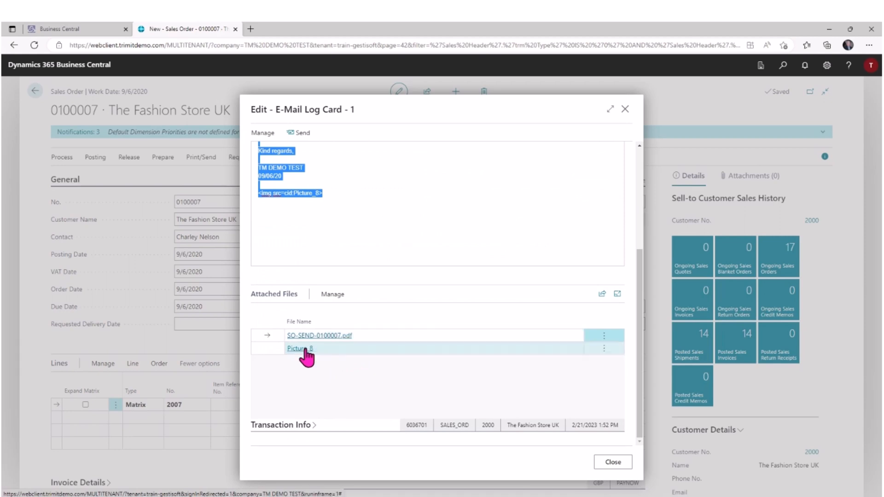
left_click(299, 348)
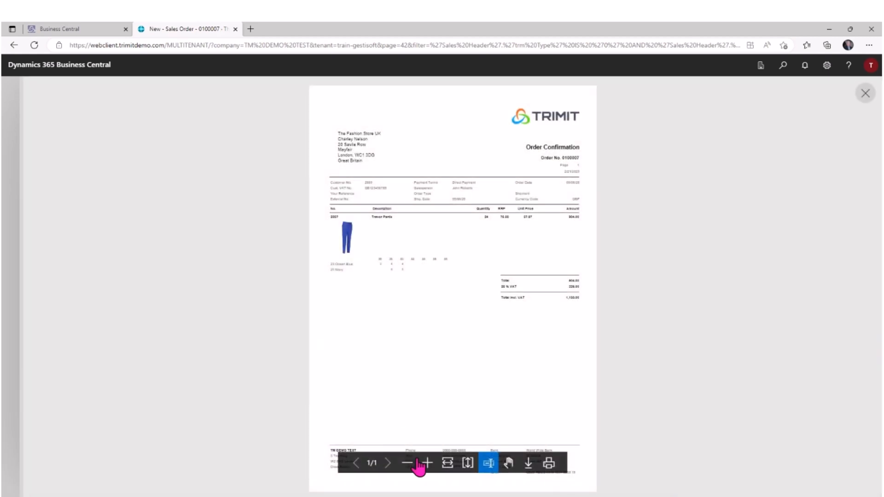
Zoom into the confirmation PDF, scroll through it to the 1,130.00 VAT-inclusive total, and close it.
left_click(427, 464)
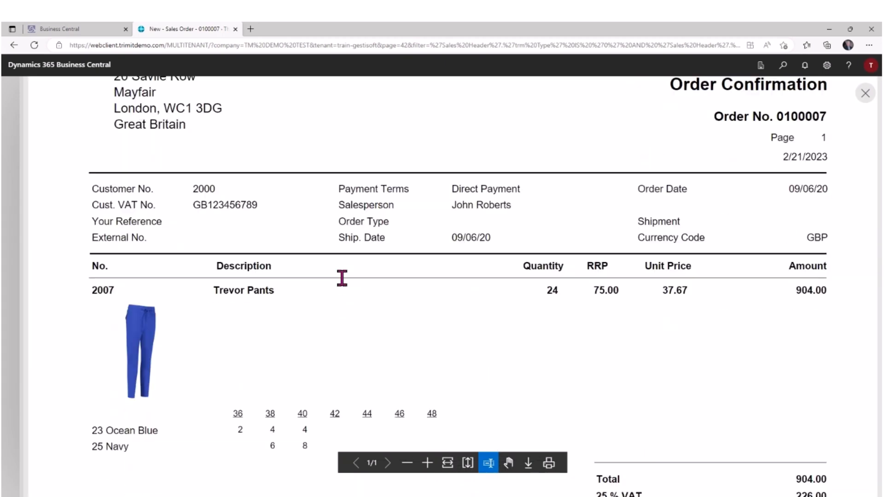
scroll("down", 3)
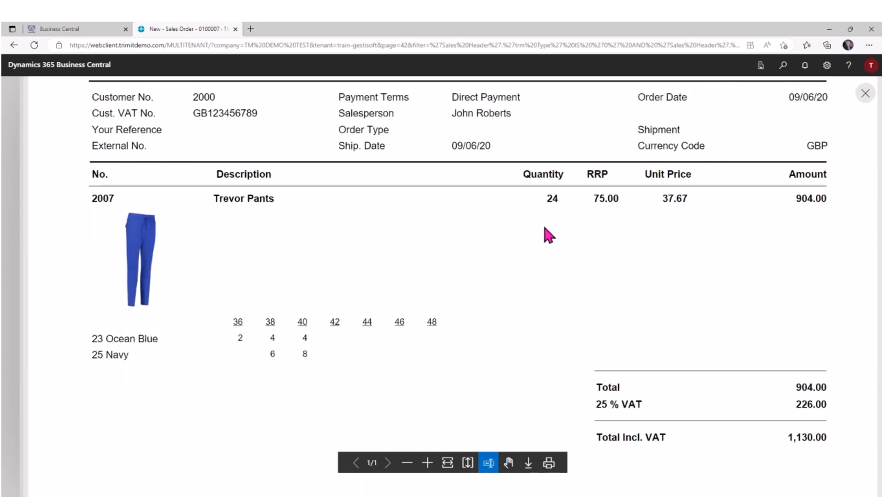
mouse_move(552, 213)
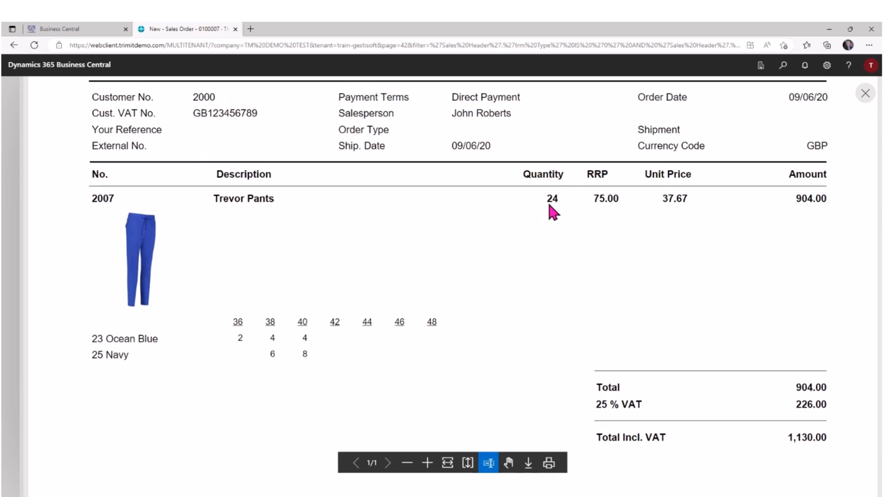
mouse_move(220, 347)
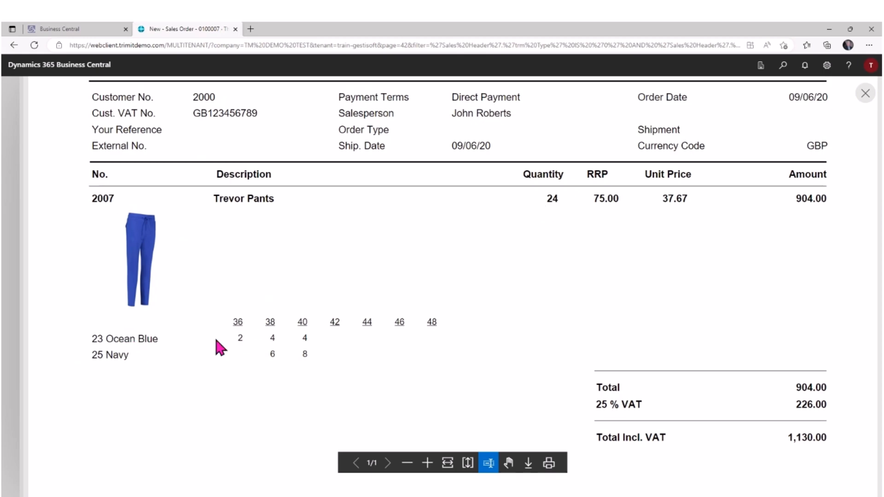
mouse_move(448, 346)
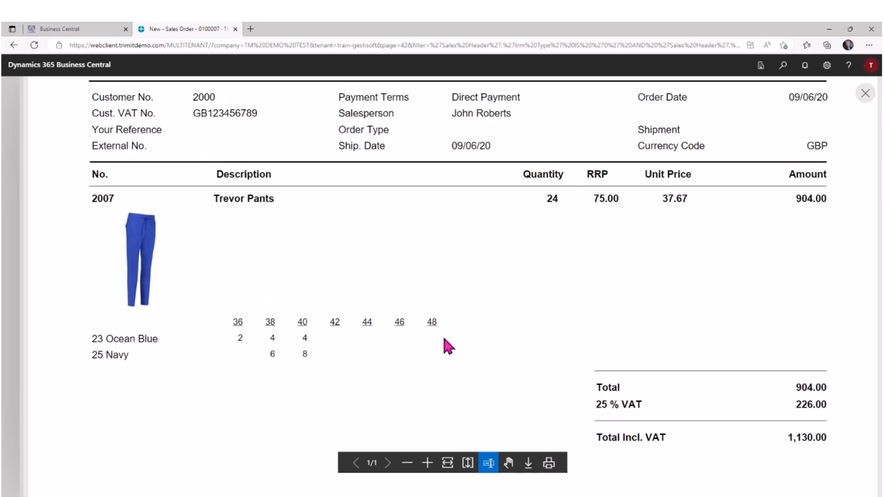
scroll("up", 3)
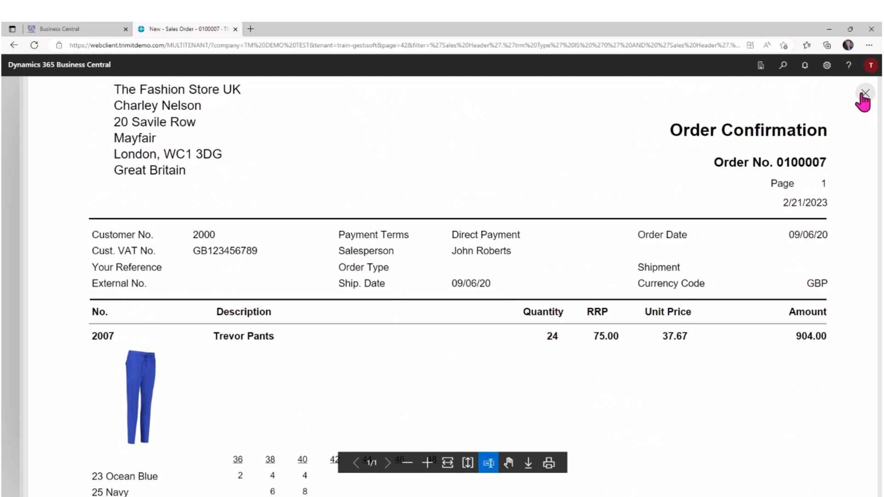
left_click(865, 92)
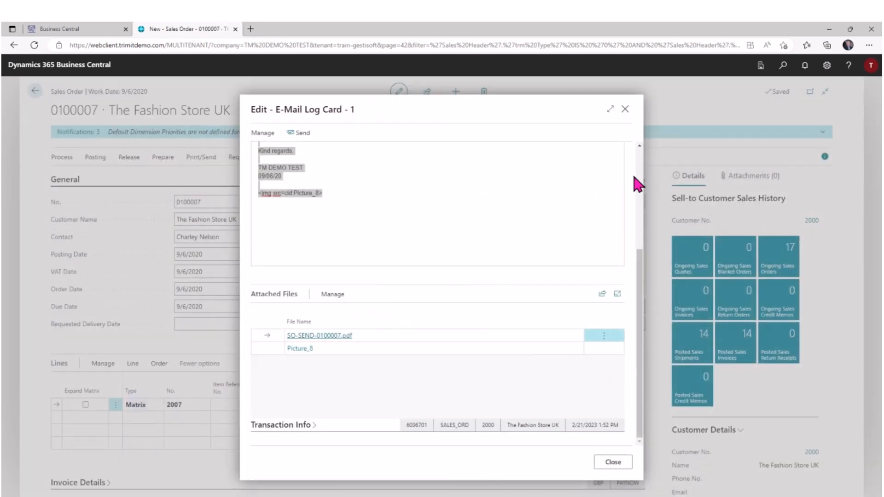
Close the Edit - E-Mail Log Card dialog to return to order 0100007.
left_click(625, 108)
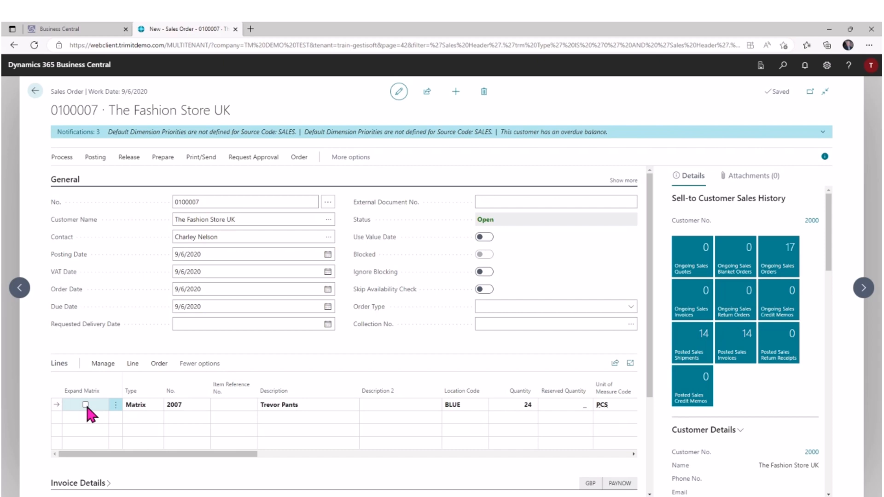
Tick Expand Matrix on item 2007 to create five colour-size lines with unit prices.
left_click(85, 404)
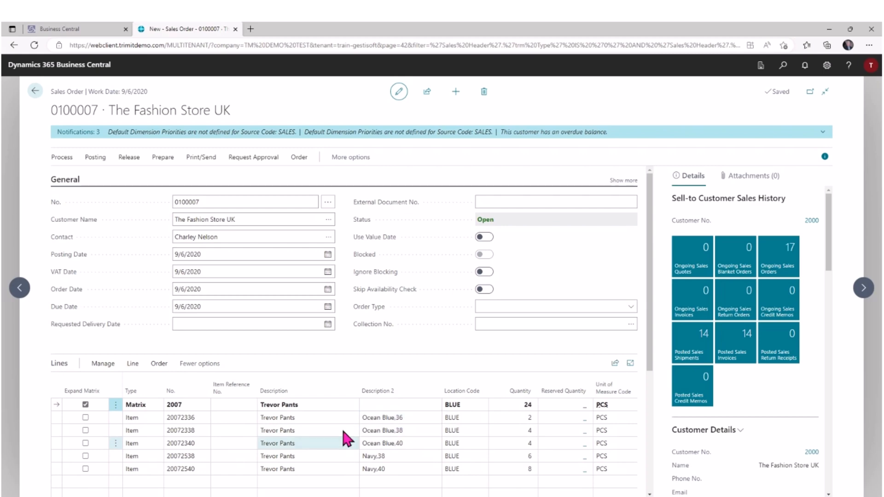
mouse_move(648, 358)
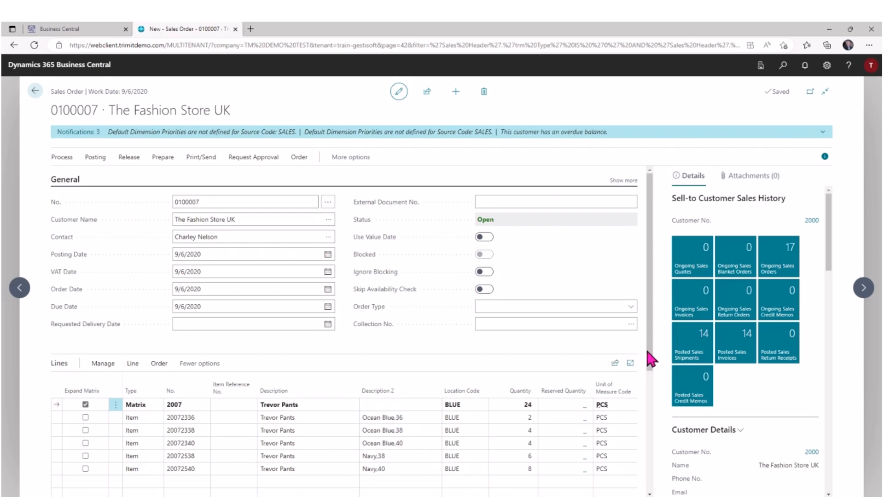
scroll("down", 3)
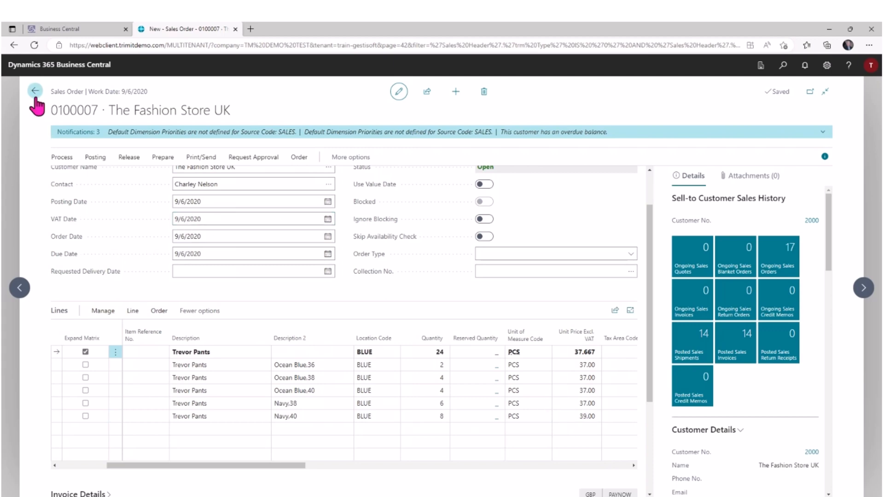
Go back from sales order 0100007 to the home page and show the Product Design links.
left_click(34, 91)
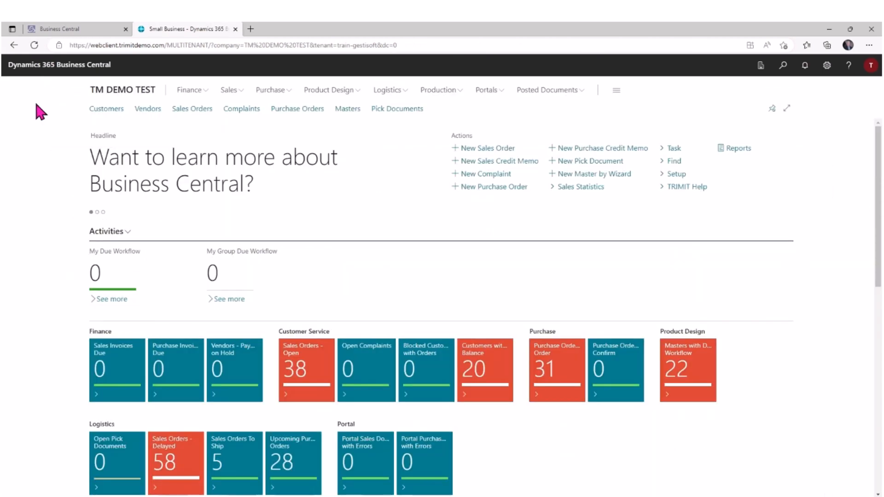
mouse_move(412, 236)
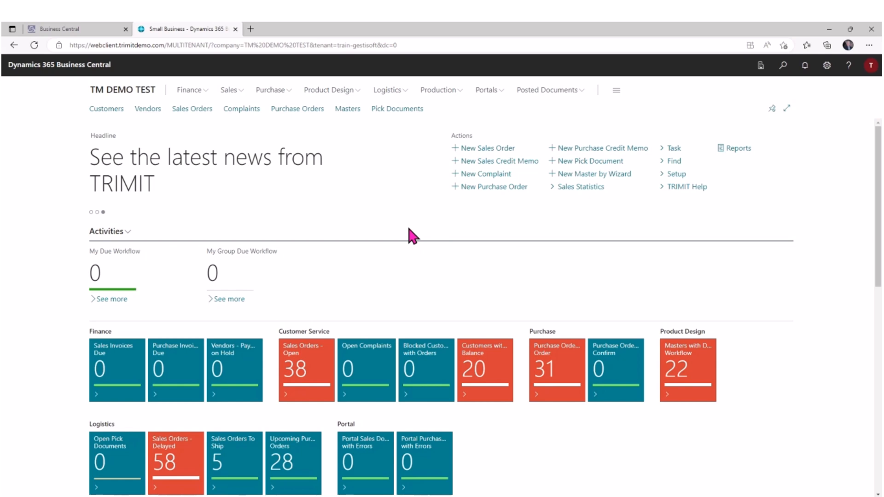
mouse_move(297, 139)
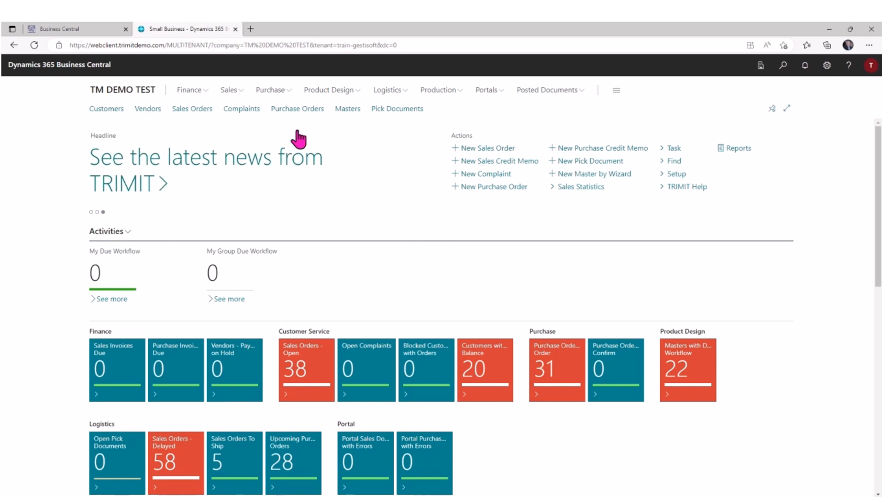
mouse_move(347, 108)
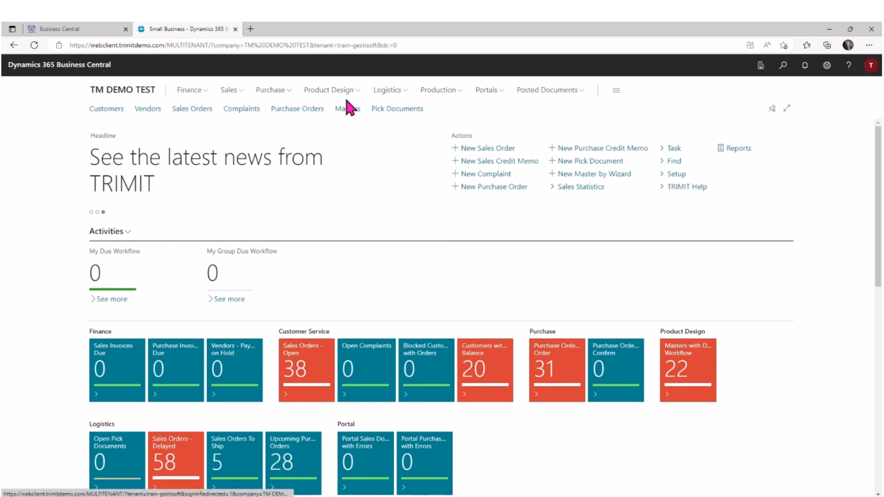
left_click(329, 89)
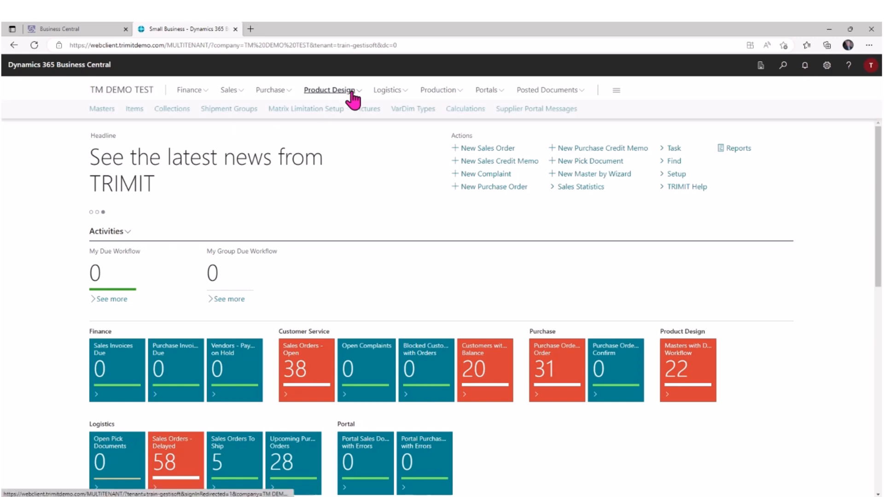
mouse_move(135, 109)
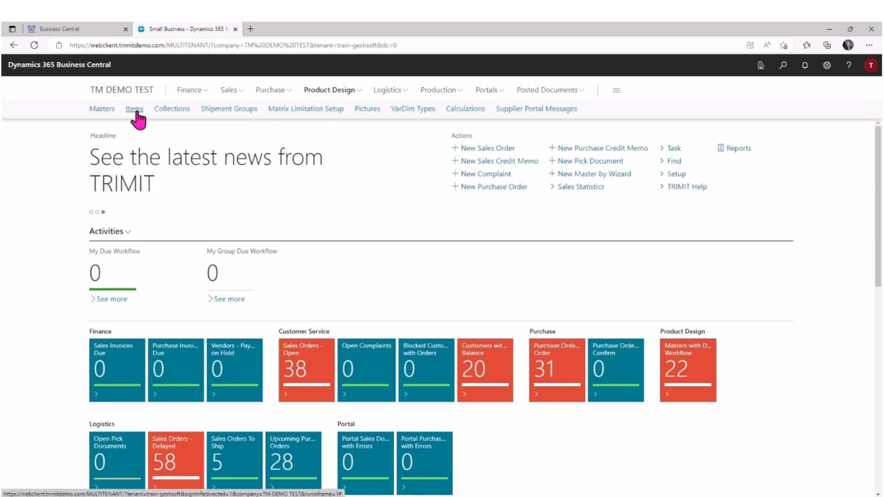
Review item 2007 and its Ocean Blue, Navy, Steelblue and Yellow variants, then return to TM DEMO TEST.
left_click(134, 108)
type("trevor")
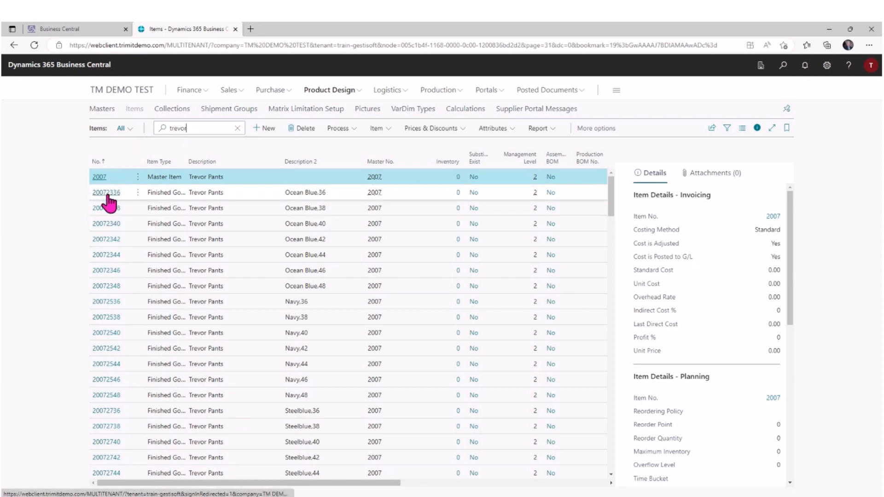
scroll("down", 3)
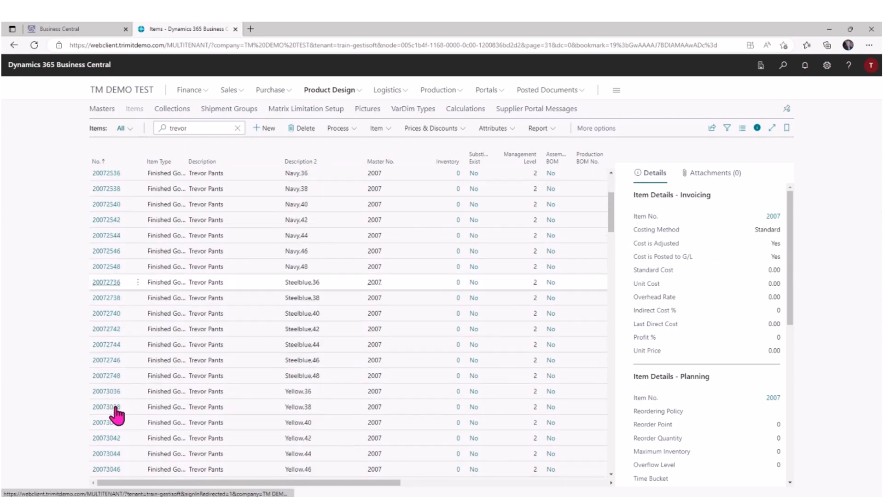
scroll("up", 3)
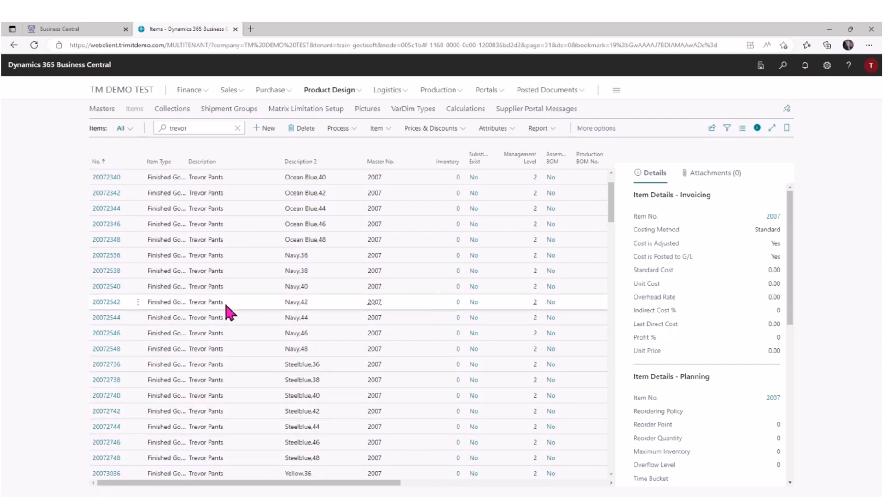
scroll("up", 3)
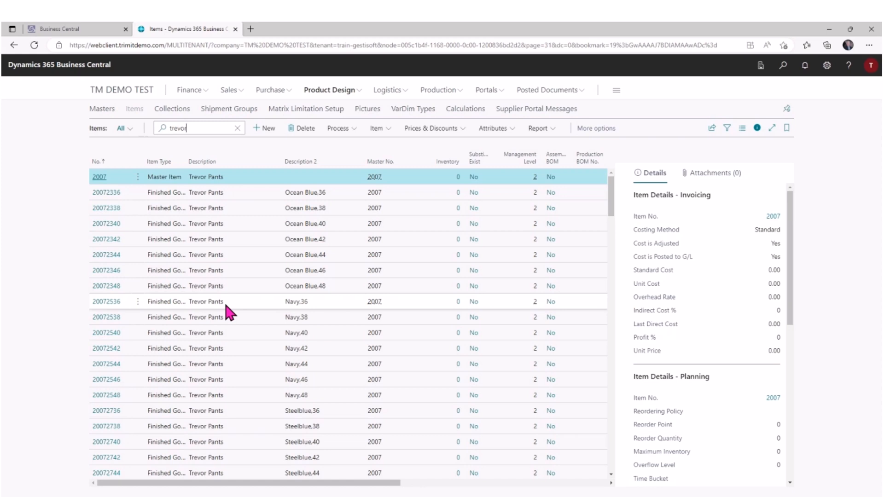
mouse_move(133, 102)
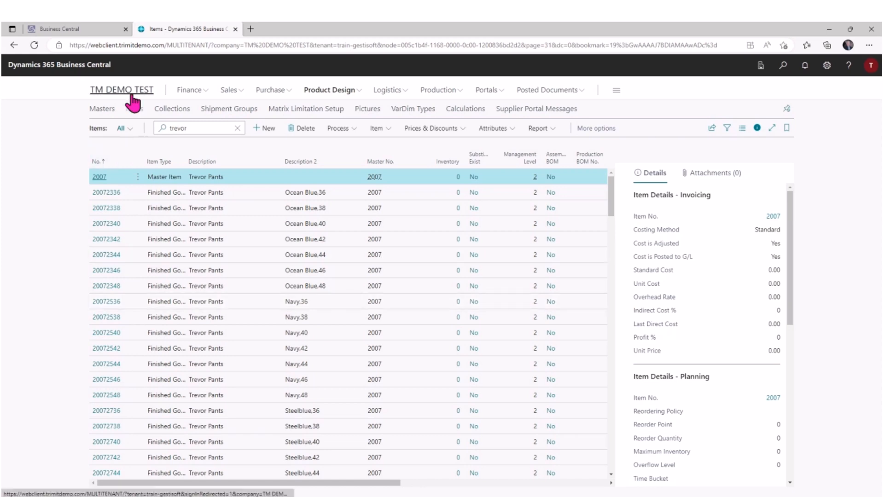
left_click(121, 90)
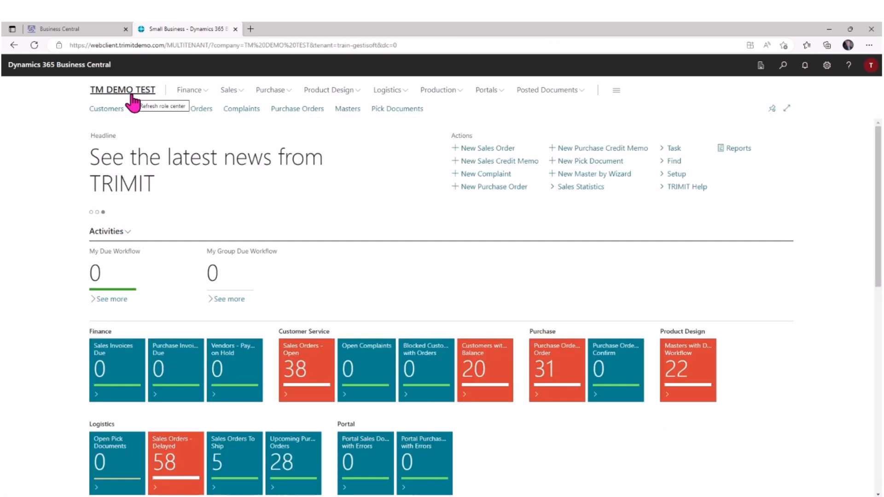